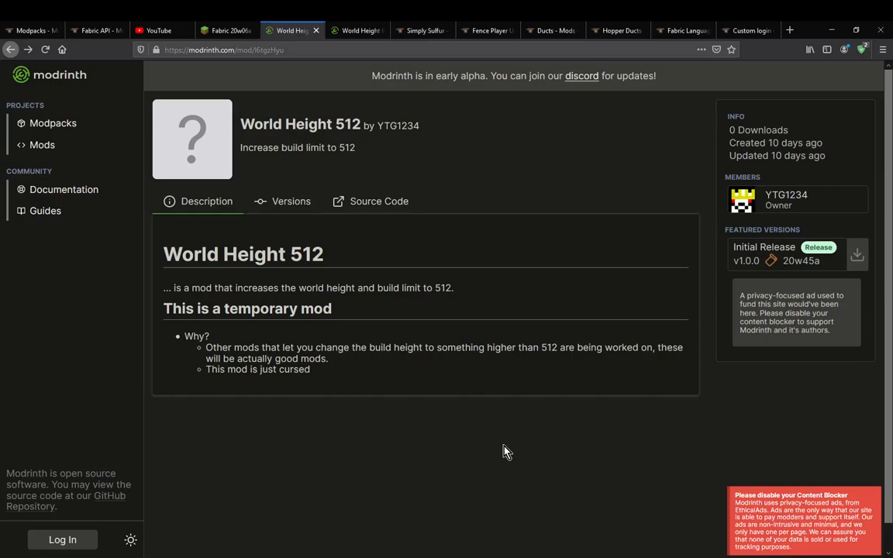
pyautogui.moveTo(512, 417)
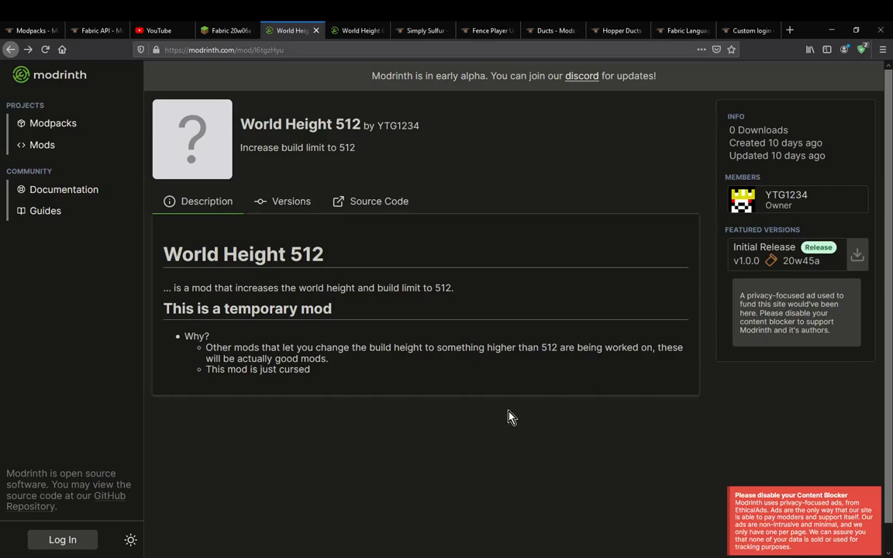
pyautogui.moveTo(508, 409)
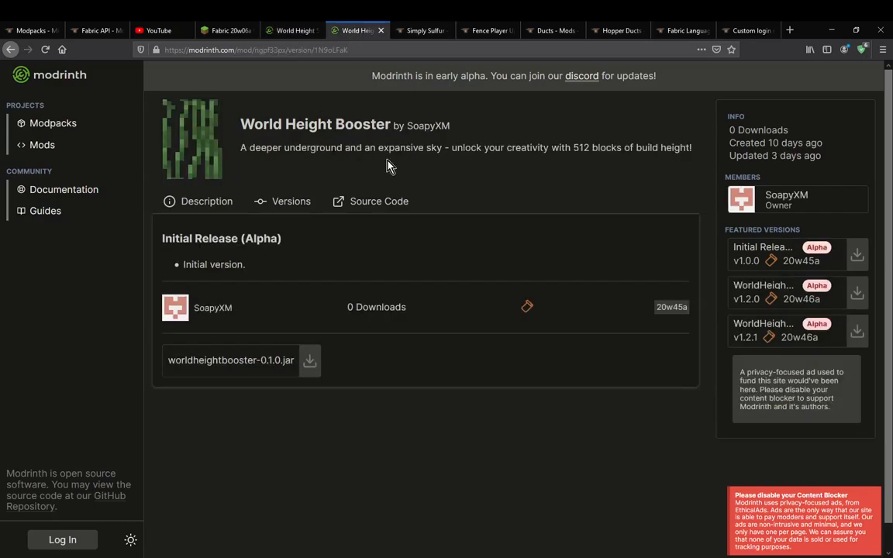
pyautogui.moveTo(499, 189)
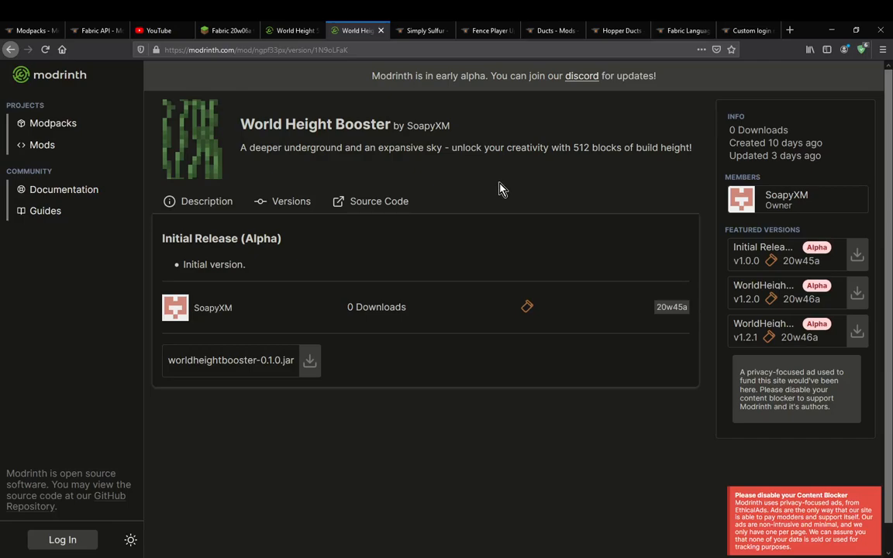
pyautogui.moveTo(328, 169)
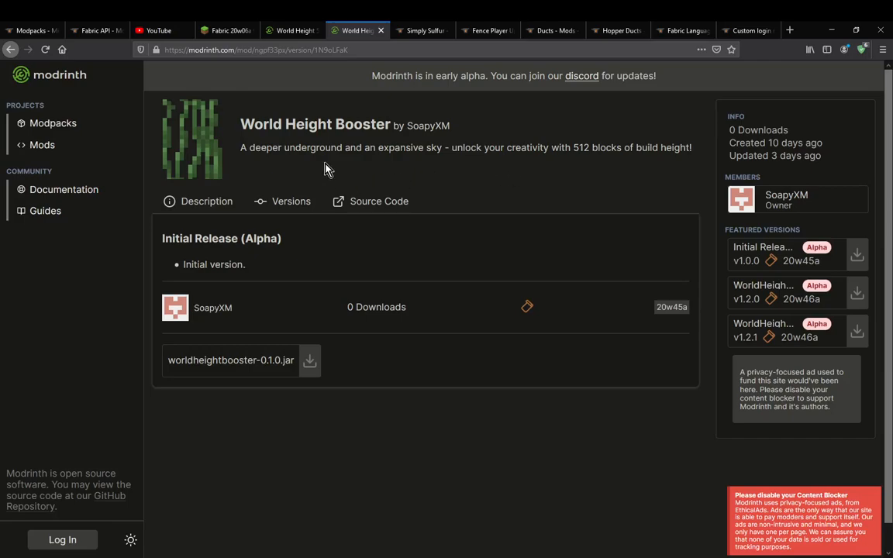
pyautogui.moveTo(644, 152)
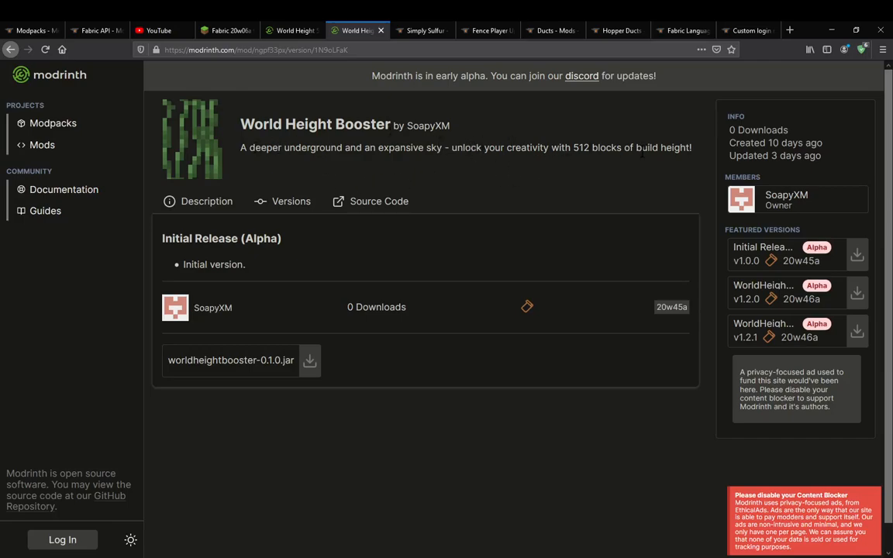
# Switch between the mod tabs and show World Height Booster's Description explaining the 512-block build height.
pyautogui.moveTo(344, 147); pyautogui.dragTo(692, 147)
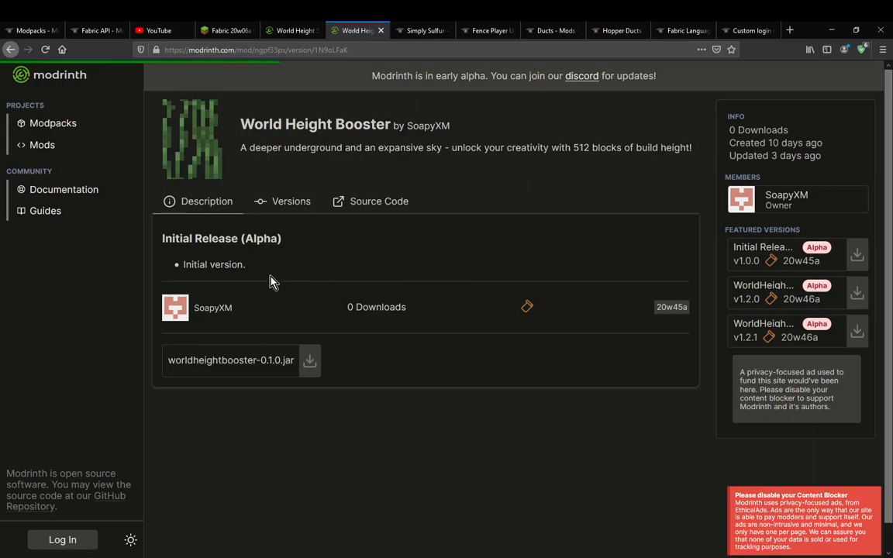
pyautogui.click(207, 202)
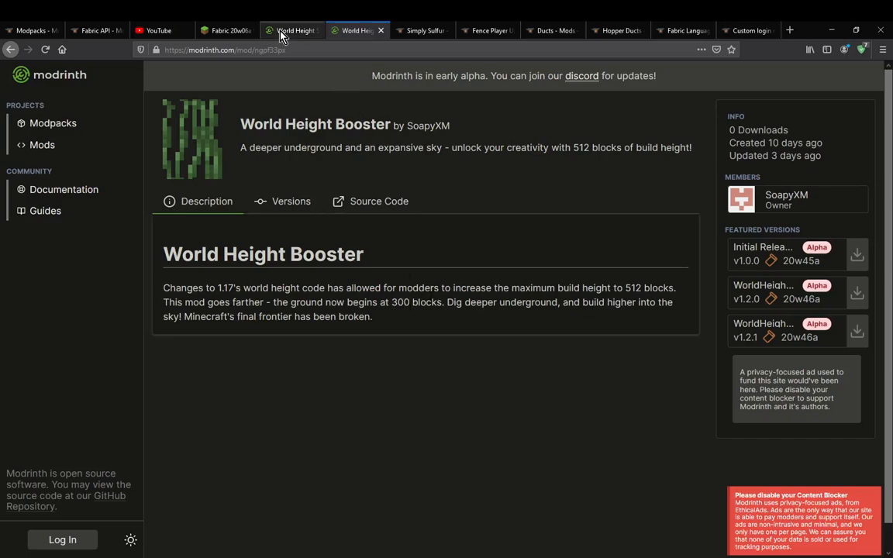
pyautogui.moveTo(291, 31)
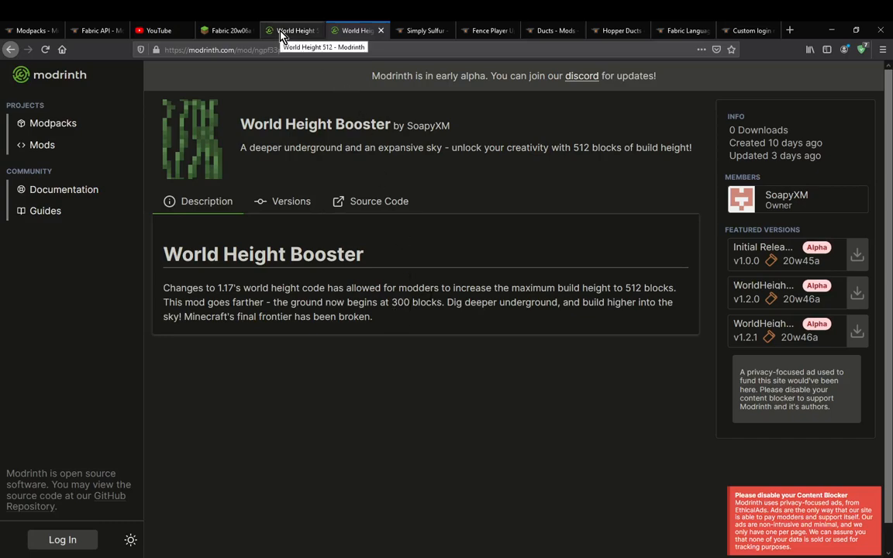
pyautogui.click(292, 31)
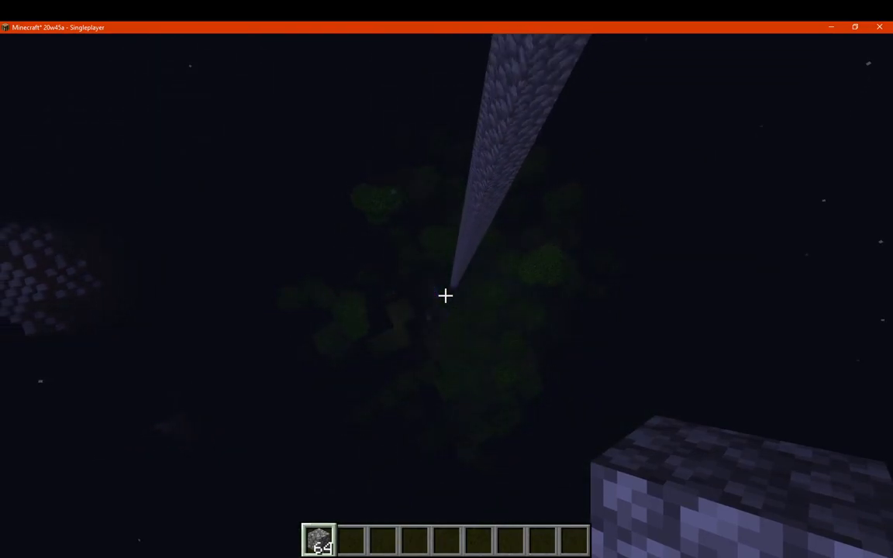
pyautogui.moveTo(447, 296)
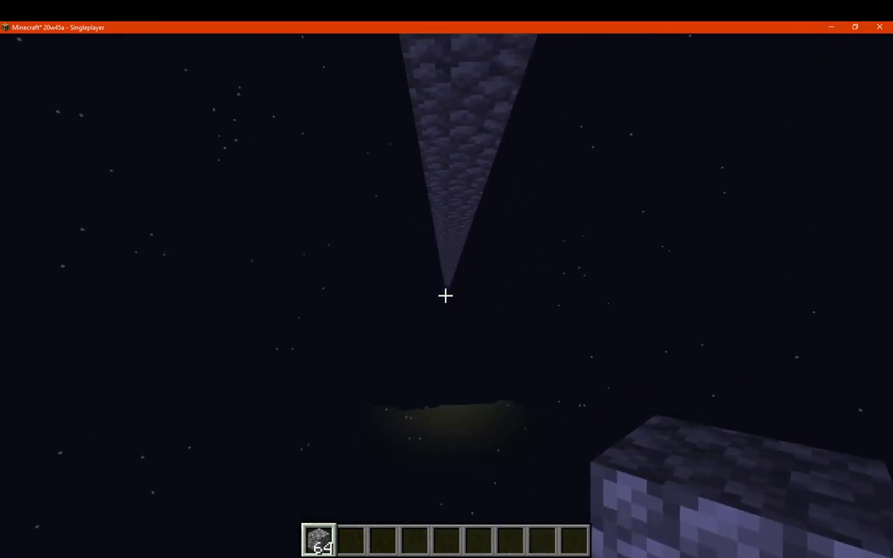
# Show the F3 debug readout confirming Y 512 at the 512-block building height limit.
pyautogui.press('F3')
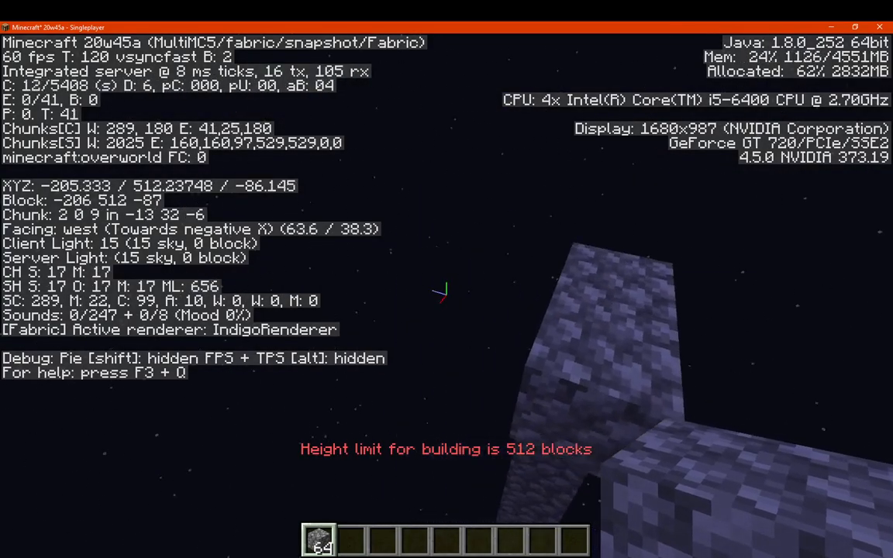
# Take obsidian and flint and steel from the creative inventory by searching 'flint', then return to the world.
pyautogui.press('e')
pyautogui.write('ob')
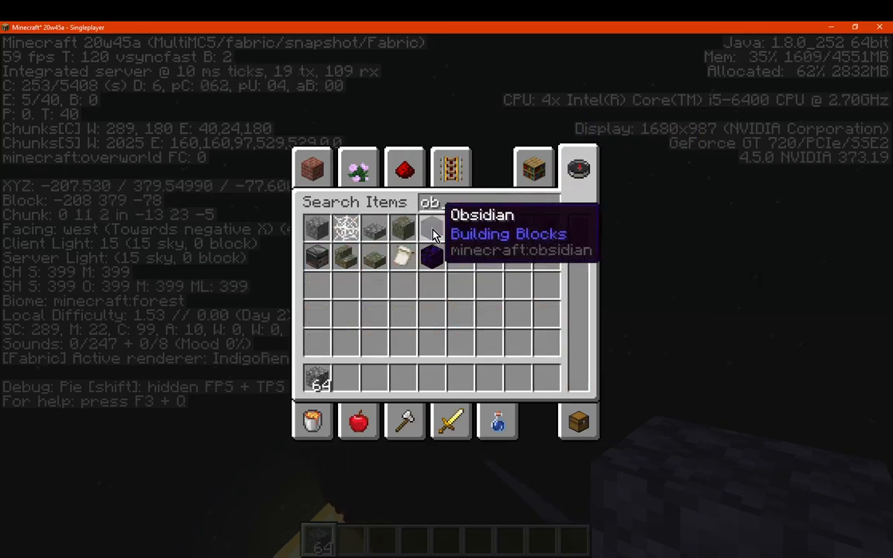
pyautogui.write('f')
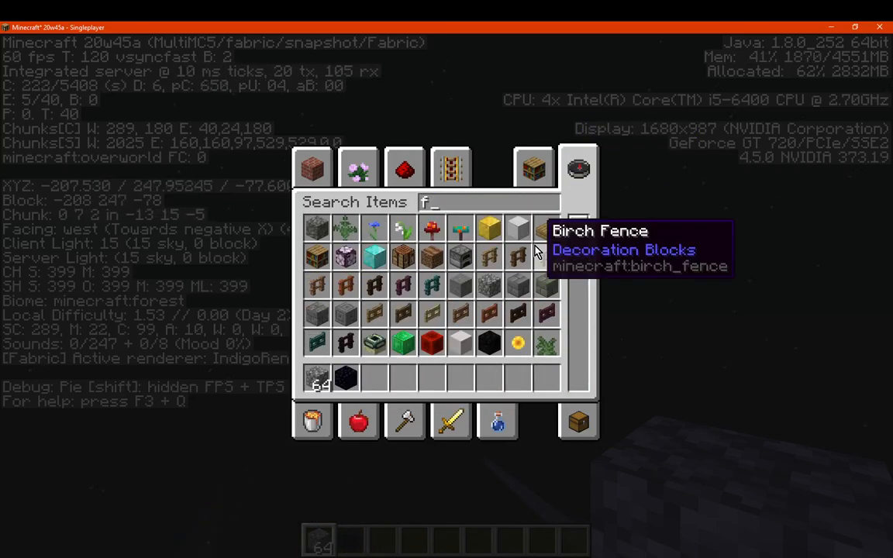
pyautogui.write('lint')
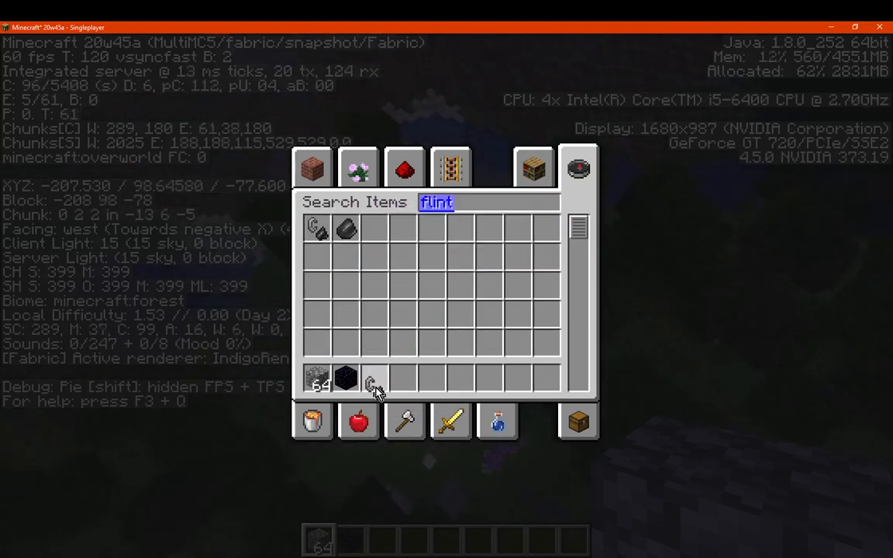
pyautogui.press('Escape')
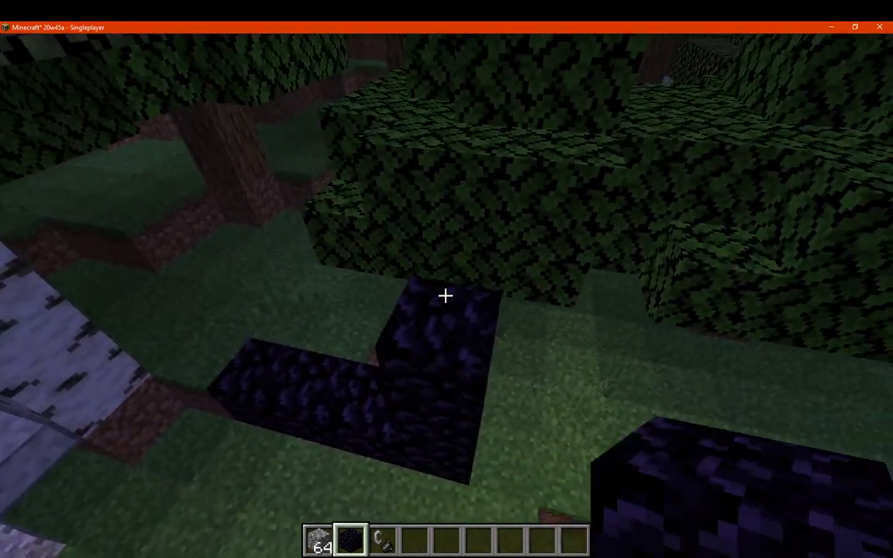
pyautogui.moveTo(446, 294)
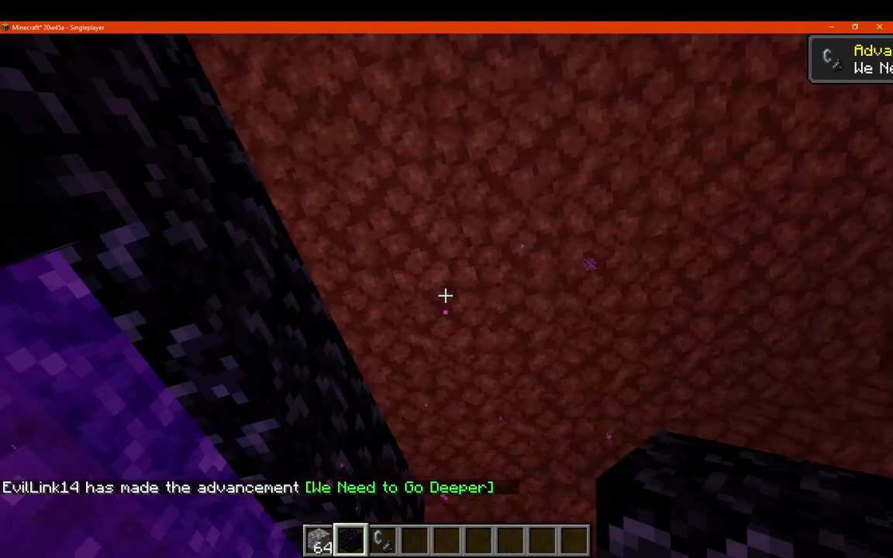
# Briefly show the F3 debug readout to confirm the player is in the Nether dimension.
pyautogui.press('F3')
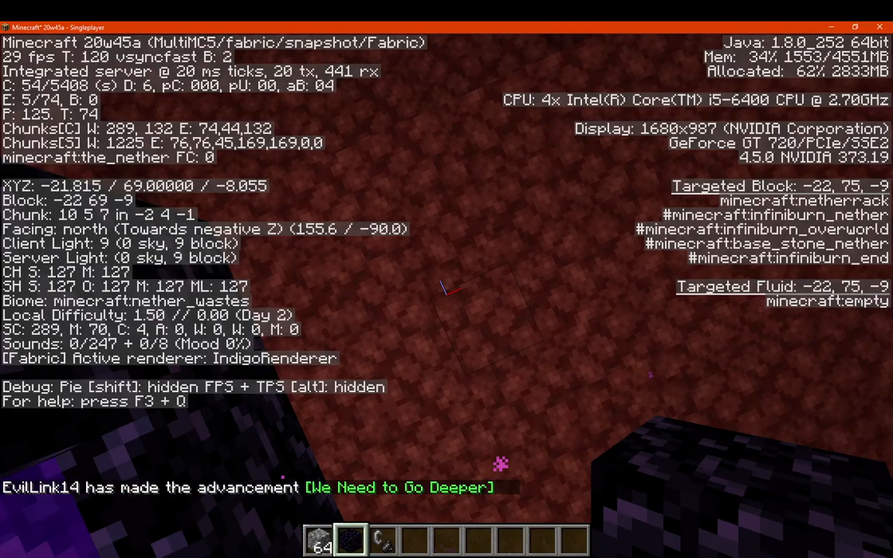
pyautogui.press('f3')
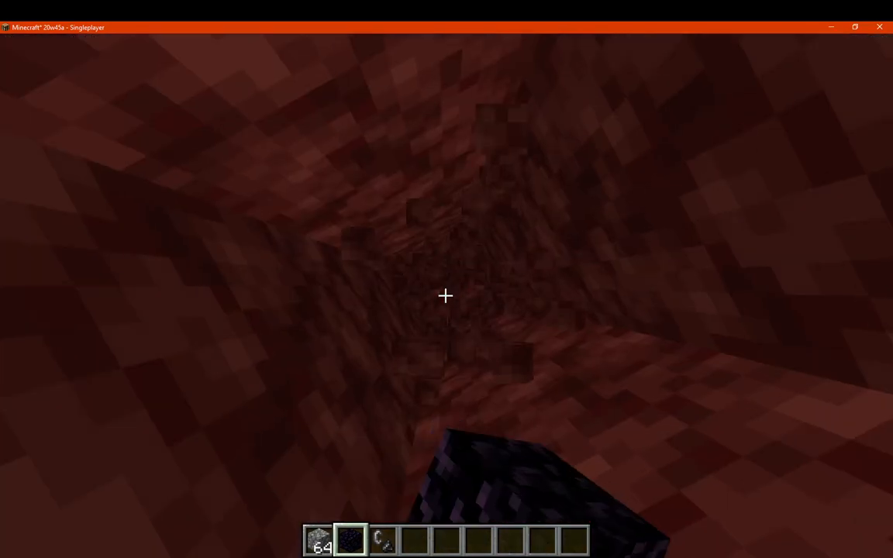
pyautogui.moveTo(447, 296)
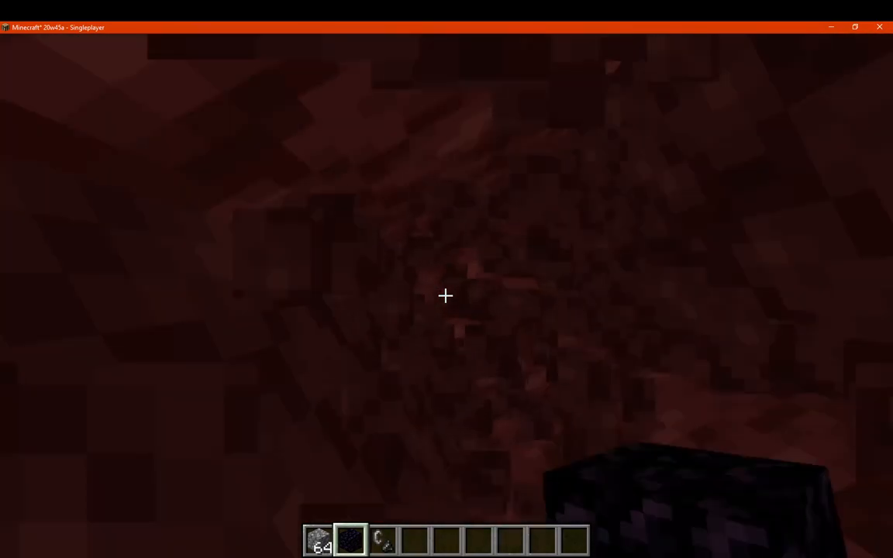
pyautogui.moveTo(447, 295)
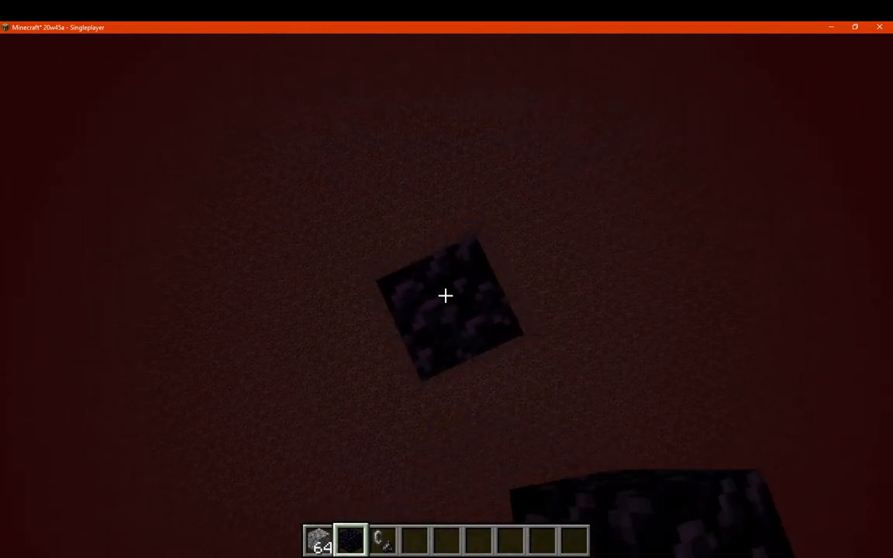
# Check the F3 readout at Y 514 atop the obsidian pillar where the 512-block limit message shows.
pyautogui.press('F3')
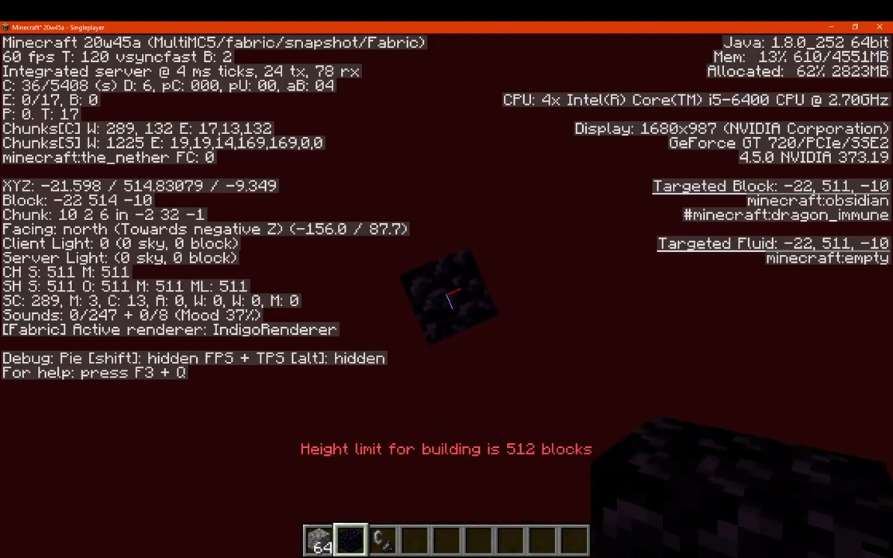
pyautogui.press('f3')
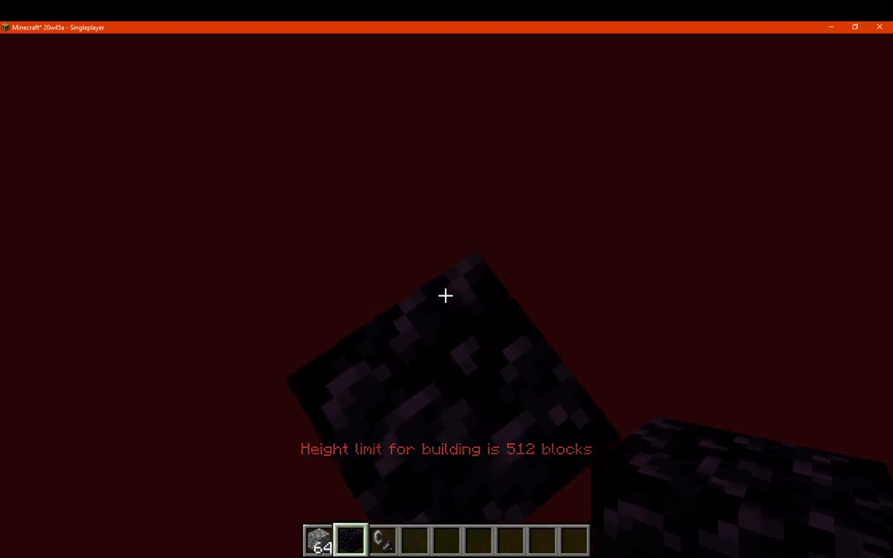
# Leave the game and download worldheightbooster-1.2.1.jar from the v1.2.1 for 20w46a release.
pyautogui.press('Escape')
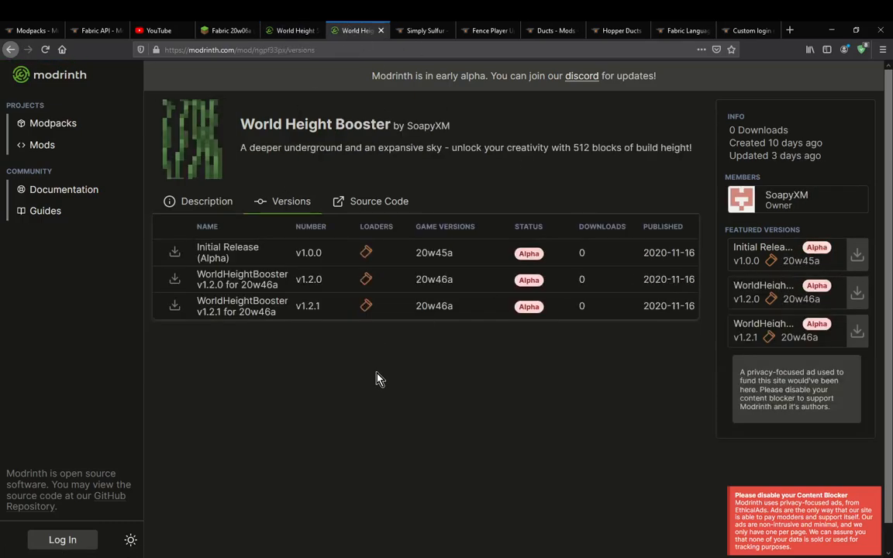
pyautogui.moveTo(434, 323)
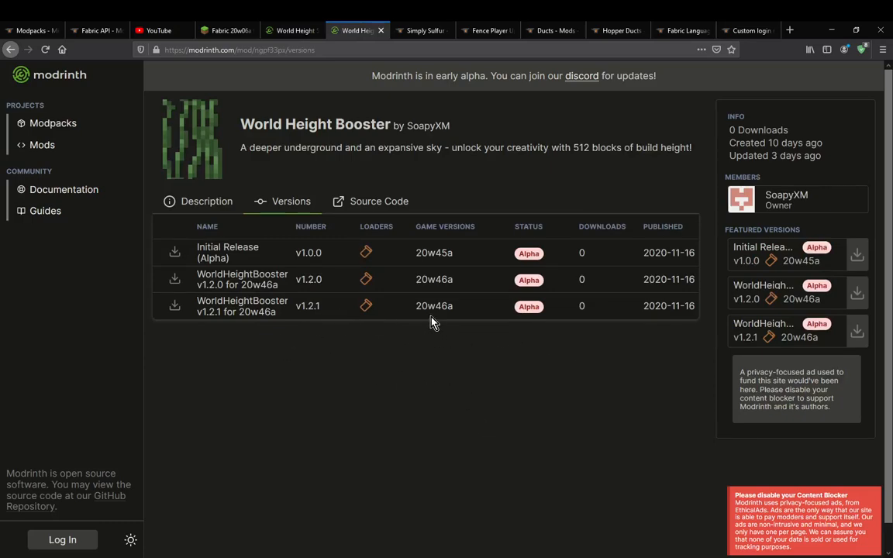
pyautogui.moveTo(418, 422)
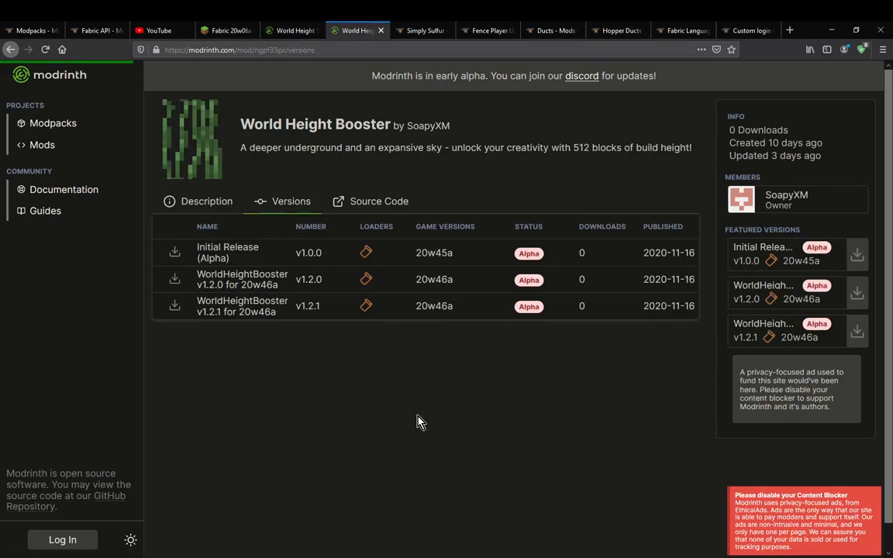
pyautogui.click(242, 305)
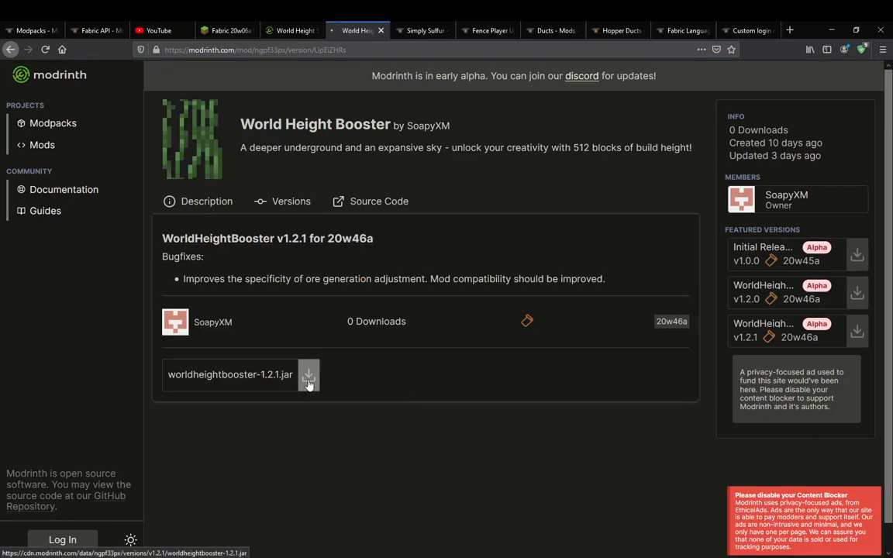
pyautogui.click(309, 374)
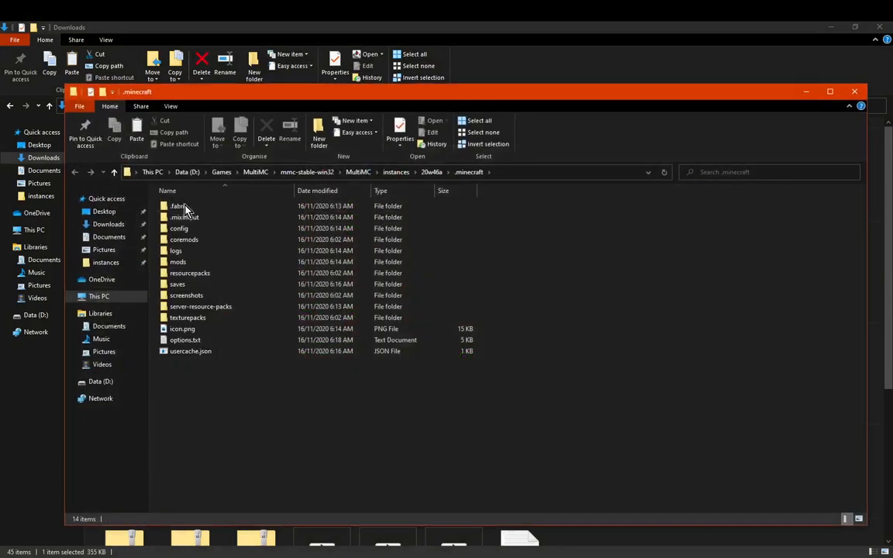
# Go into the 20w46a instance's config folder holding fabric and worldheightbooster.json.
pyautogui.doubleClick(177, 260)
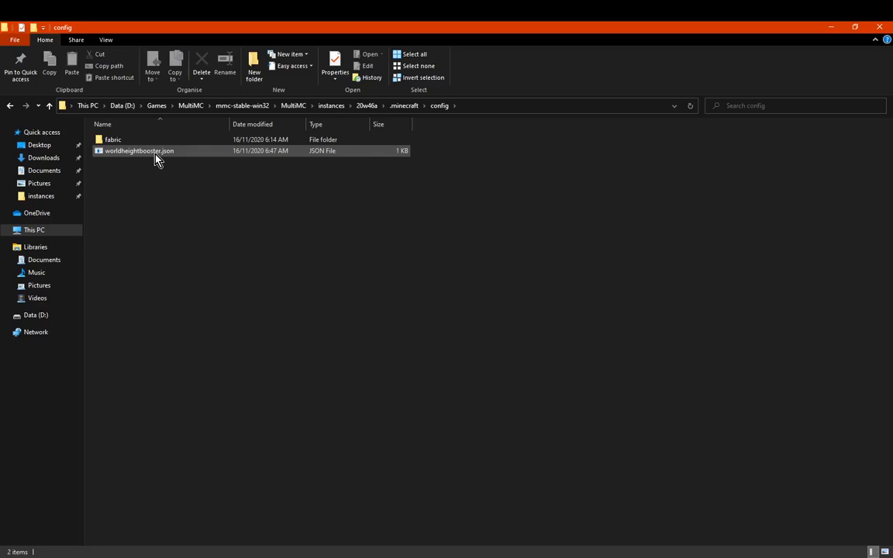
# View worldheightbooster.json in Notepad confirming worldHeight is 512.
pyautogui.doubleClick(140, 151)
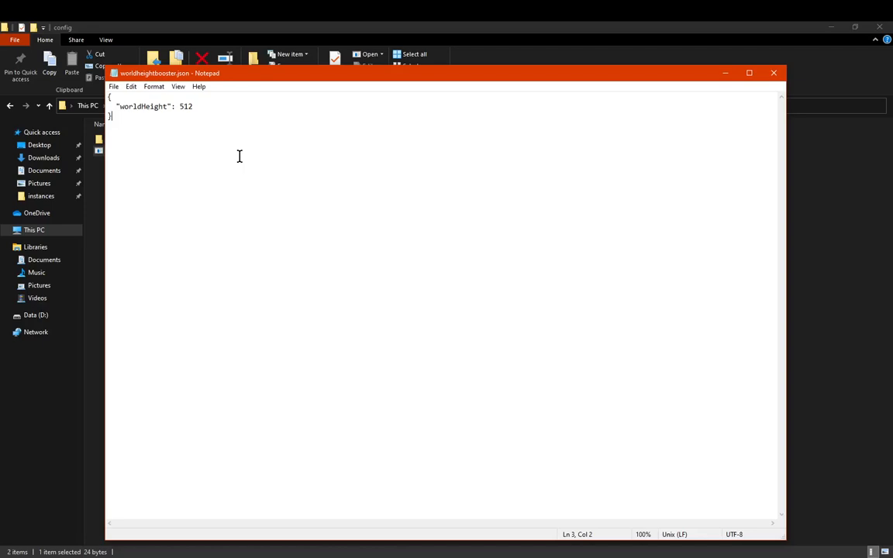
pyautogui.doubleClick(185, 106)
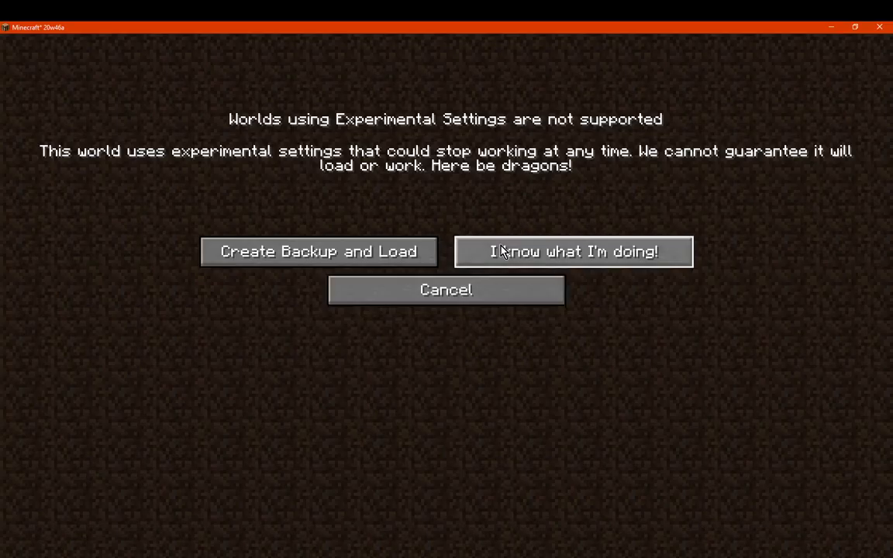
# Accept the experimental-settings warning and generate a new Survival world named New World with default options.
pyautogui.click(447, 290)
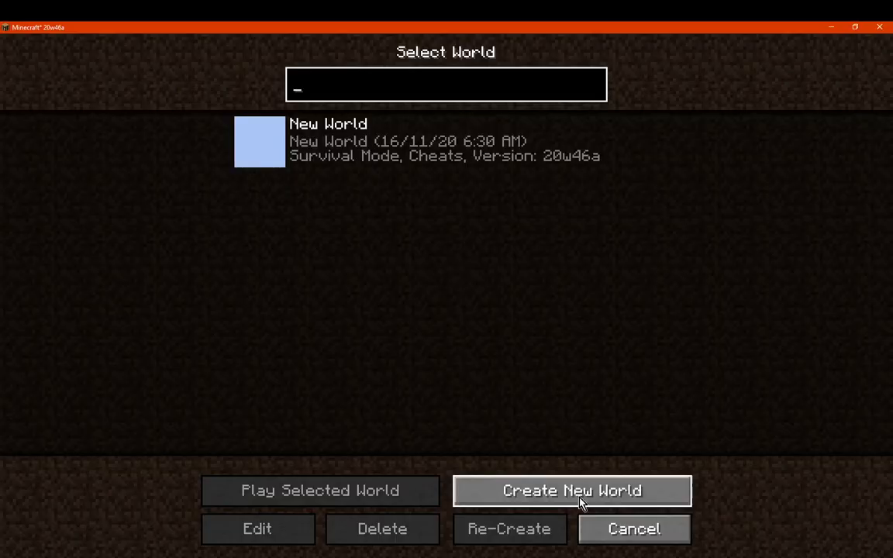
pyautogui.click(572, 490)
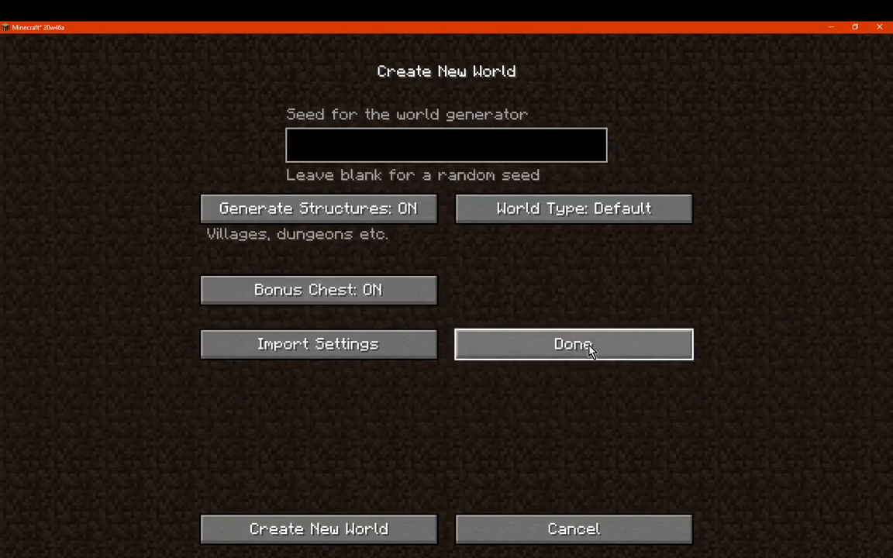
pyautogui.click(573, 344)
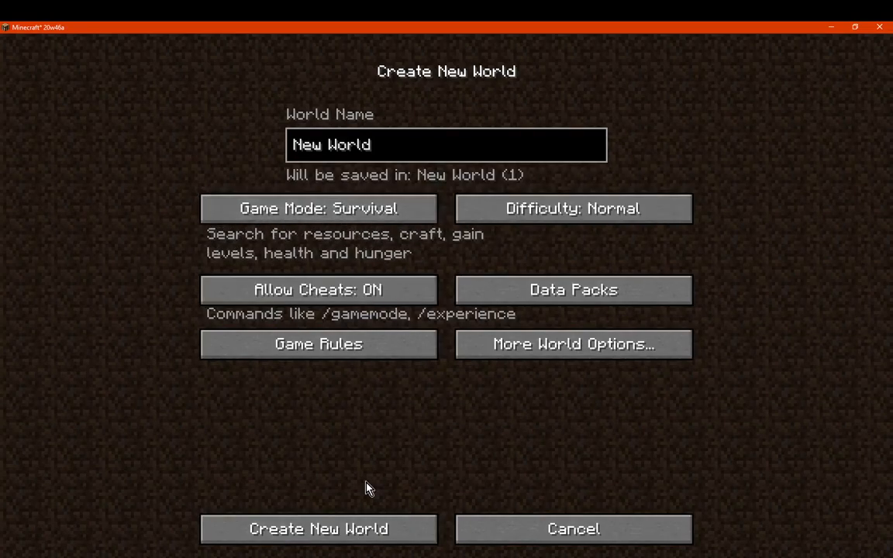
pyautogui.click(318, 529)
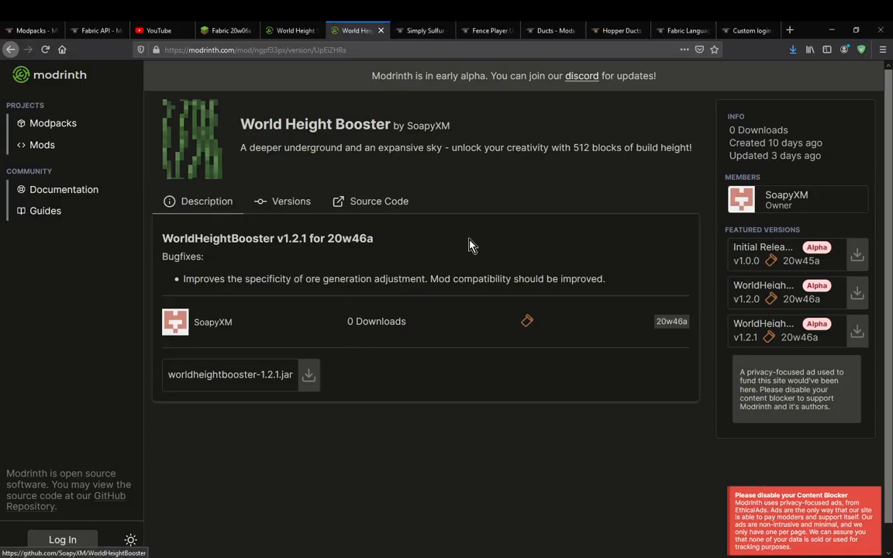
# Return to the Booster's Description explaining the raised 512-block build height while the world loads.
pyautogui.click(206, 202)
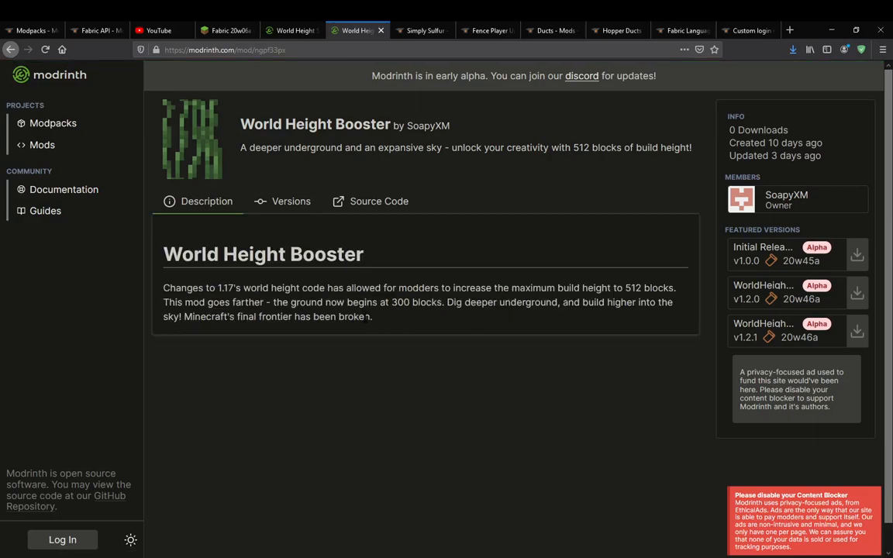
pyautogui.moveTo(273, 303); pyautogui.dragTo(431, 302)
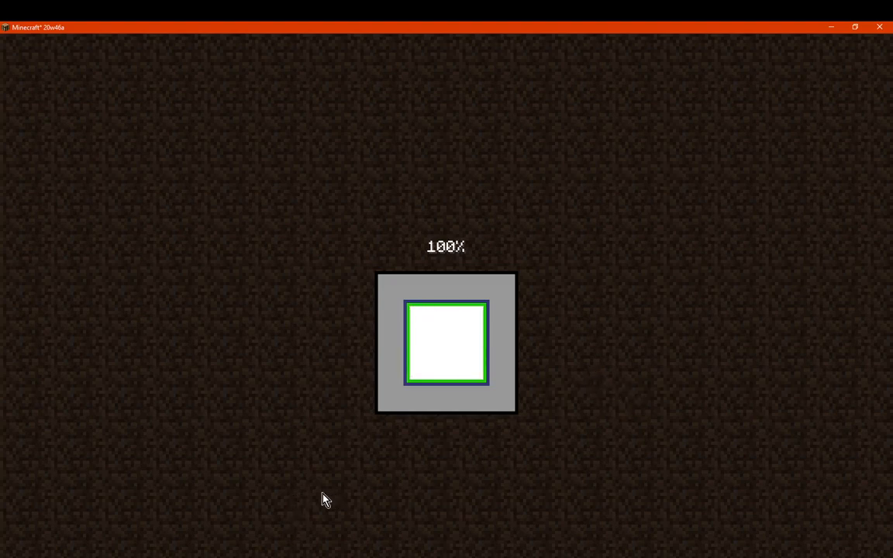
pyautogui.moveTo(478, 488)
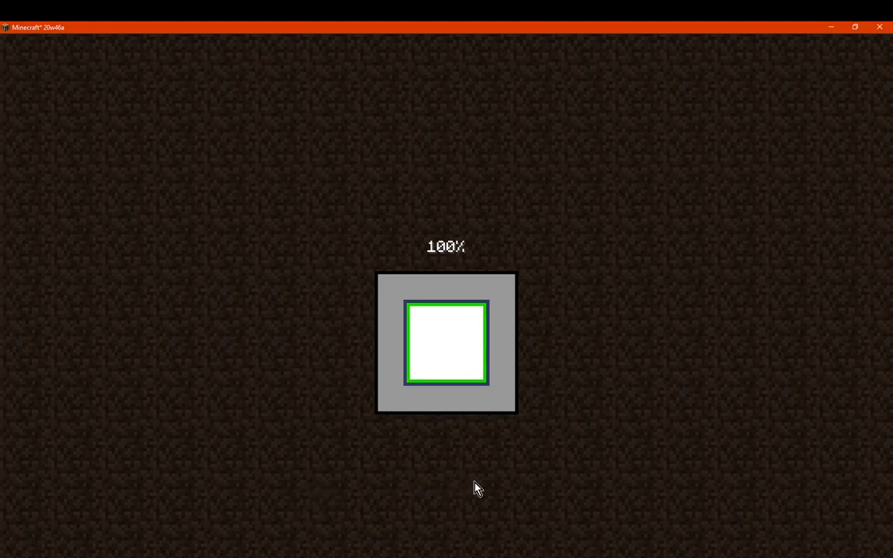
pyautogui.moveTo(488, 488)
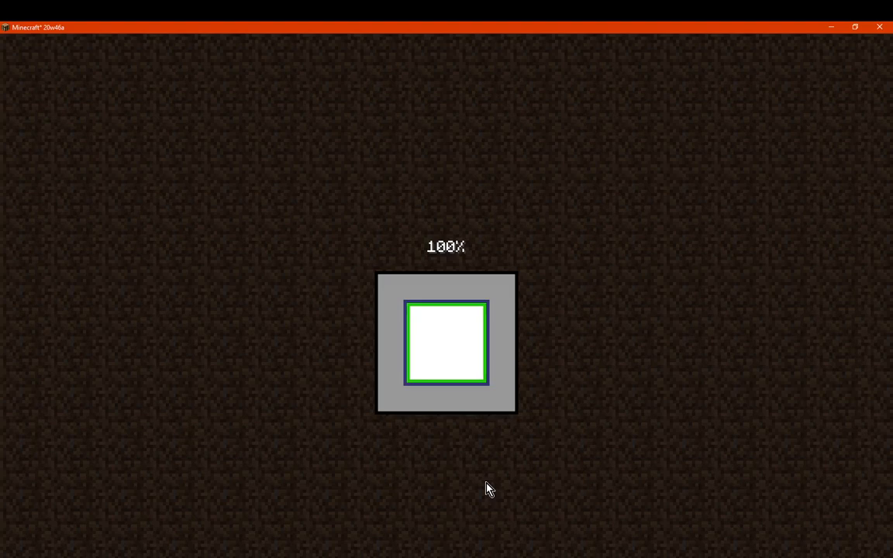
pyautogui.moveTo(484, 490)
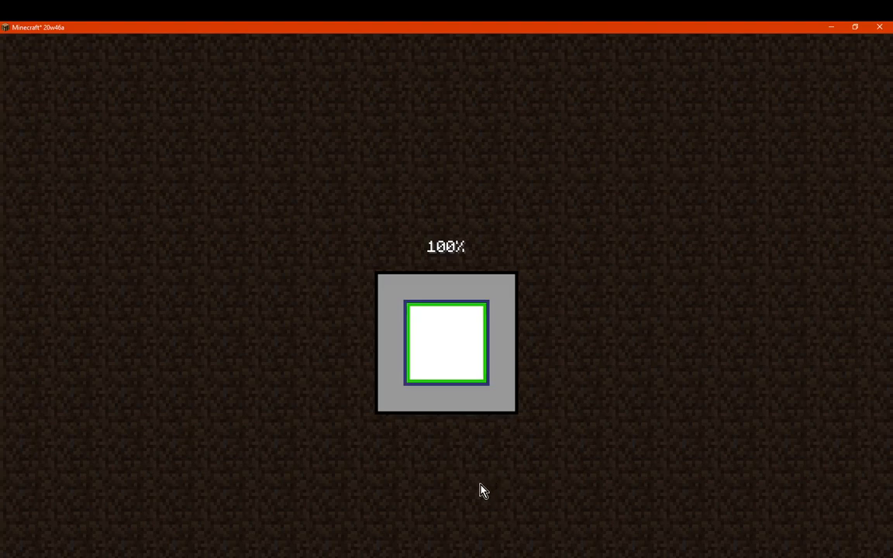
pyautogui.moveTo(482, 487)
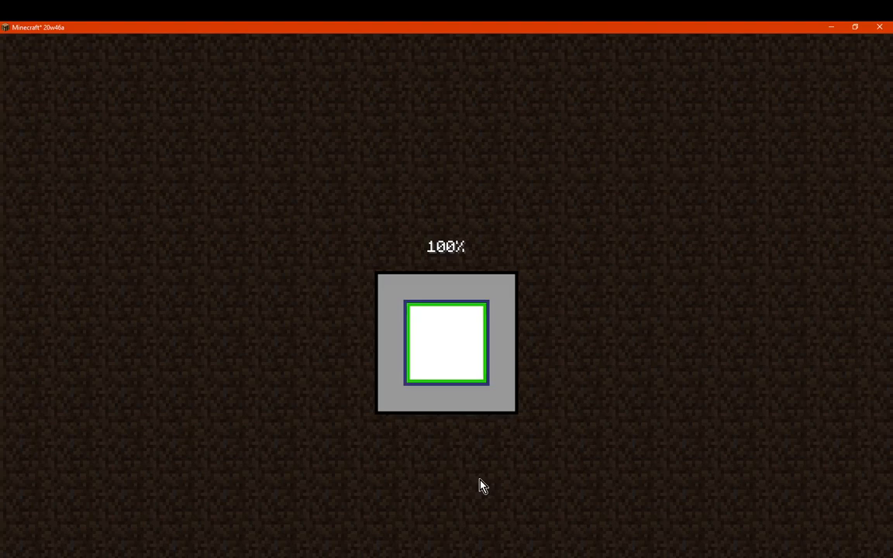
pyautogui.moveTo(505, 482)
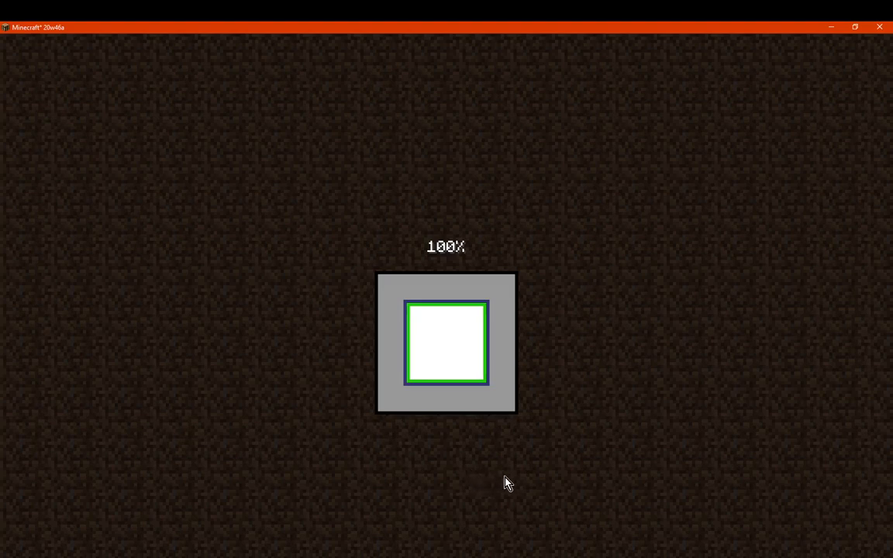
pyautogui.moveTo(527, 487)
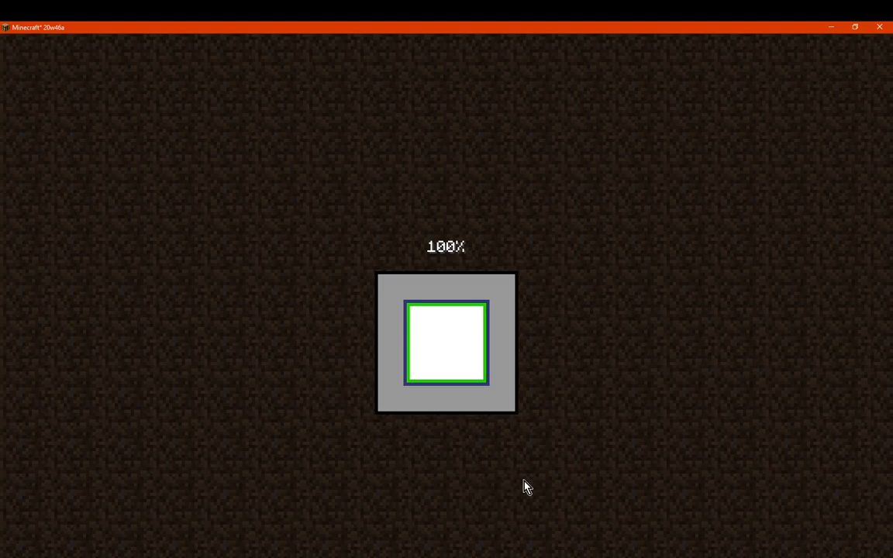
pyautogui.moveTo(439, 462)
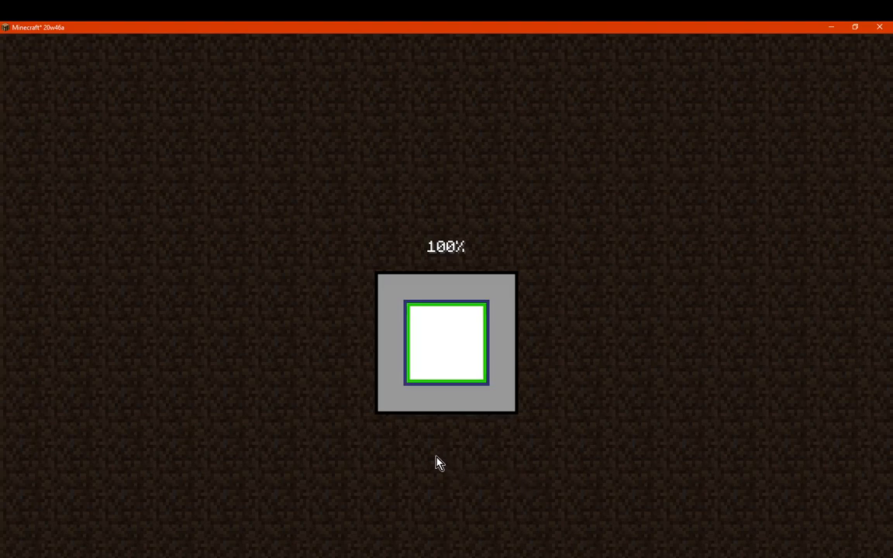
pyautogui.moveTo(434, 476)
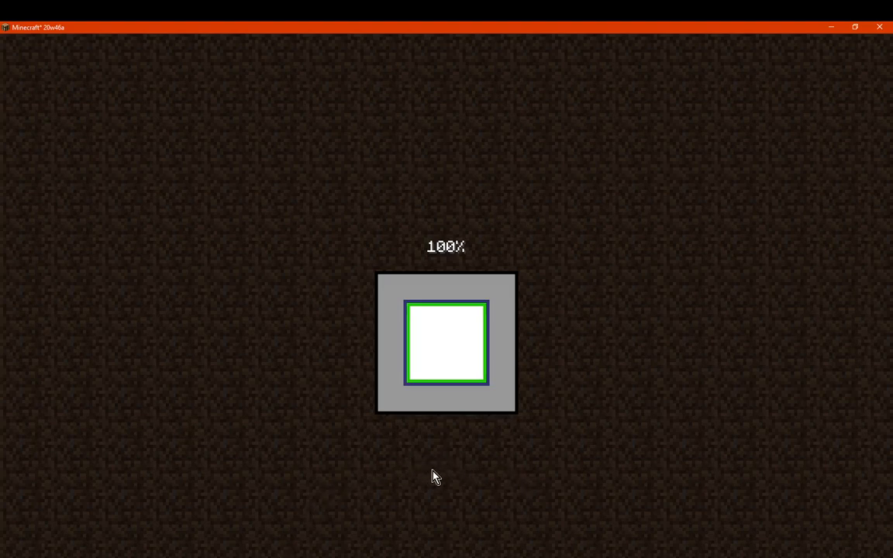
pyautogui.moveTo(472, 481)
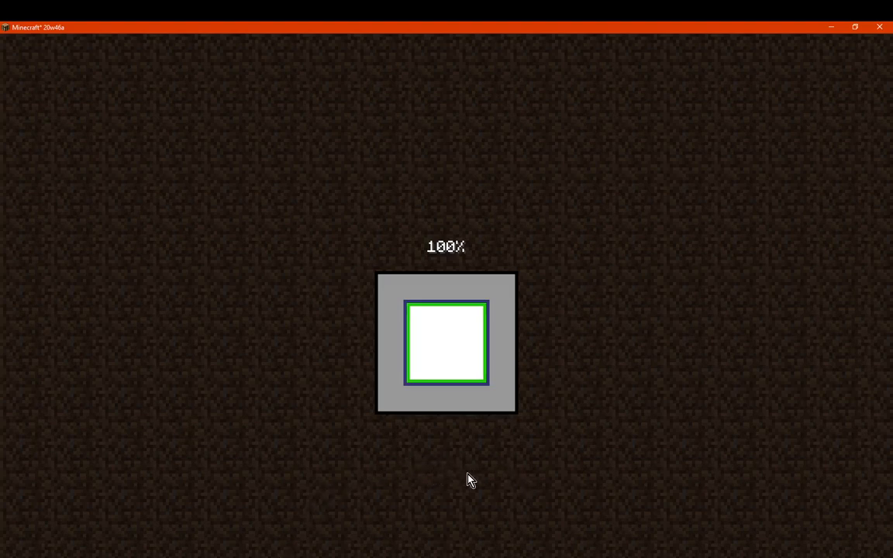
pyautogui.moveTo(428, 487)
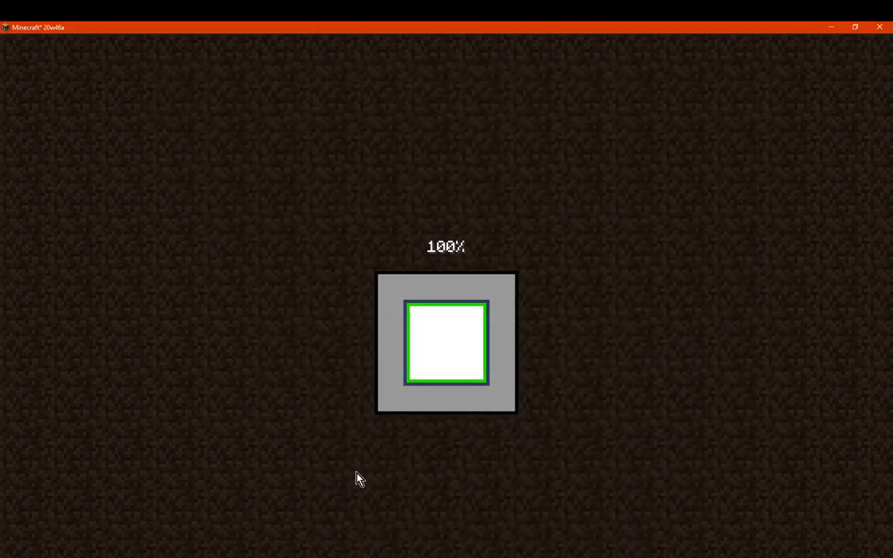
pyautogui.moveTo(360, 473)
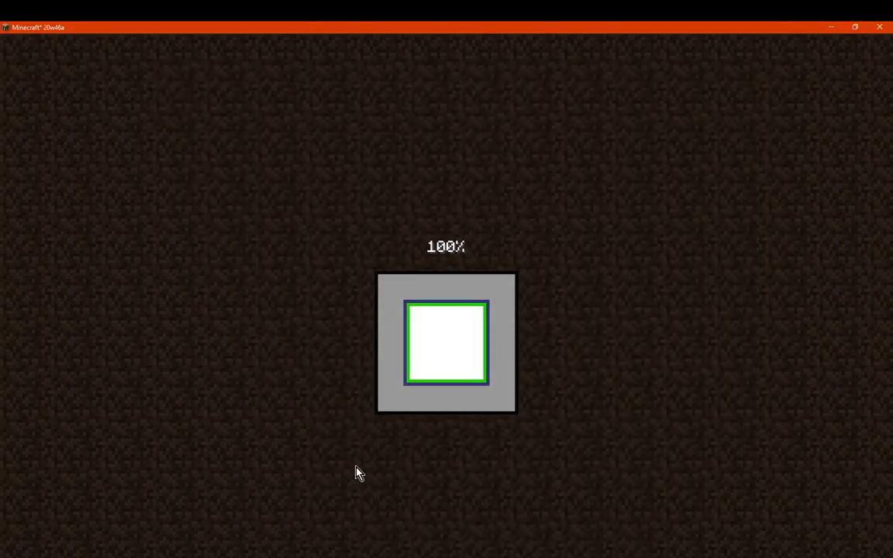
pyautogui.moveTo(400, 479)
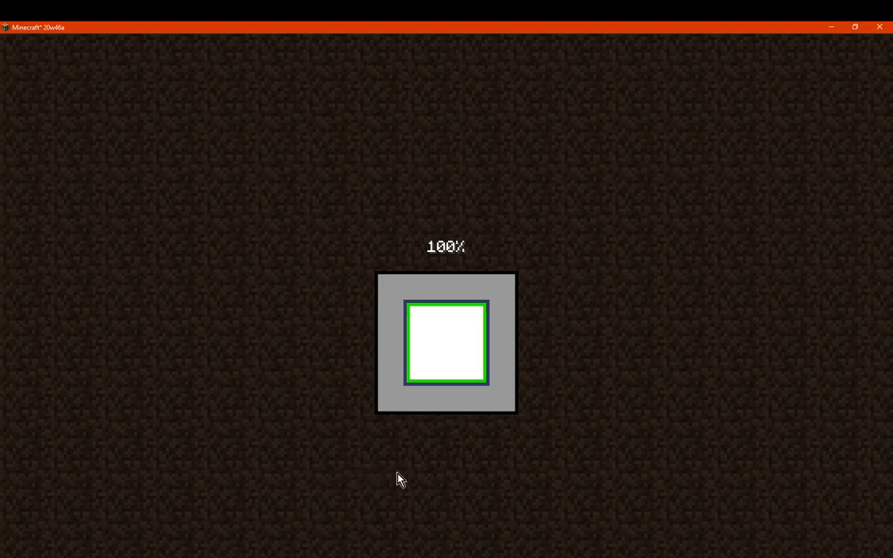
pyautogui.moveTo(456, 488)
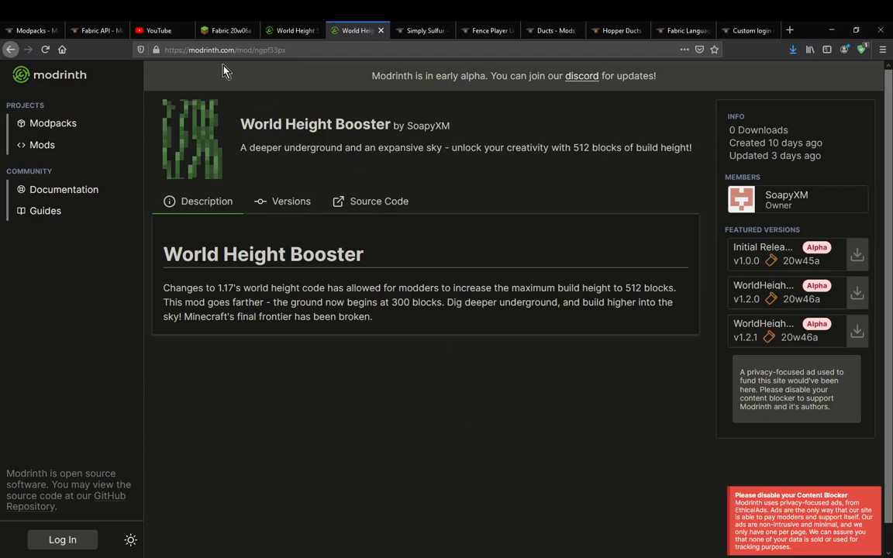
# Search CurseForge for 'mod menu'.
pyautogui.click(96, 31)
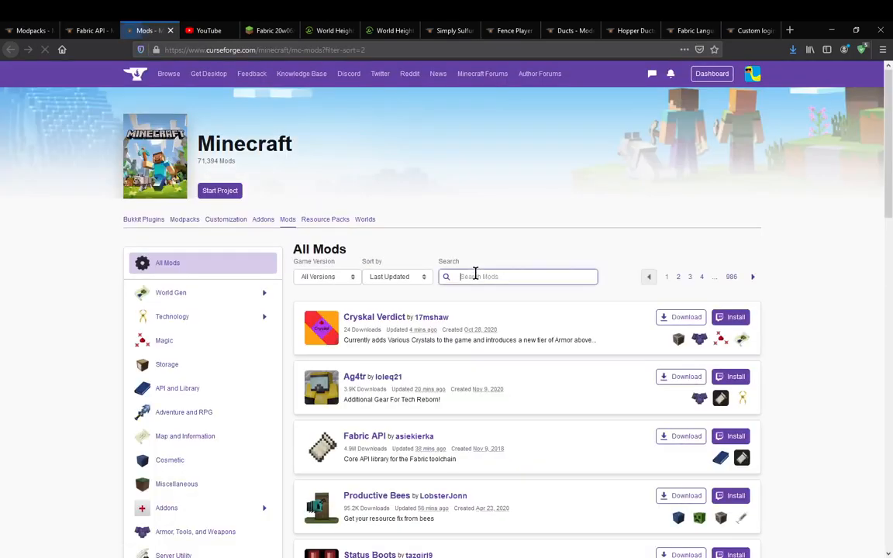
pyautogui.write('mod menu')
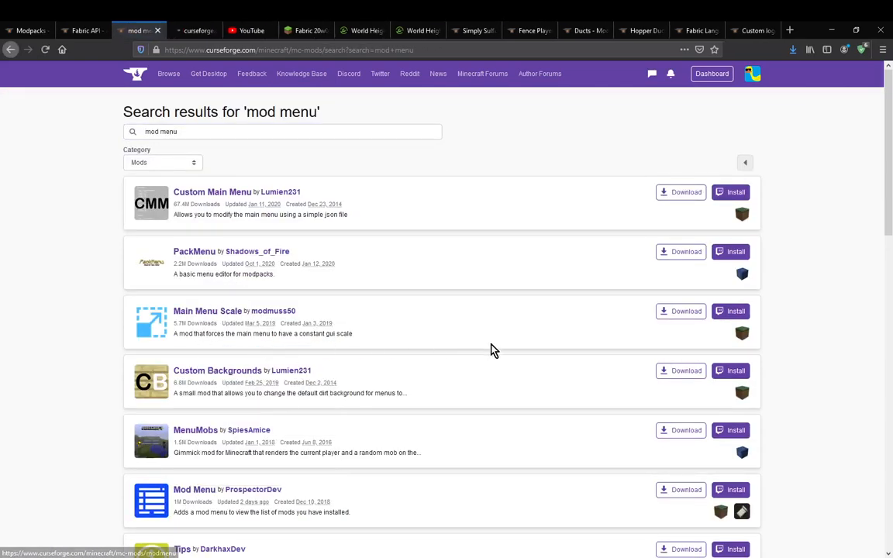
# Go to the Fabric API page and view its newest 1.16 file.
pyautogui.click(194, 490)
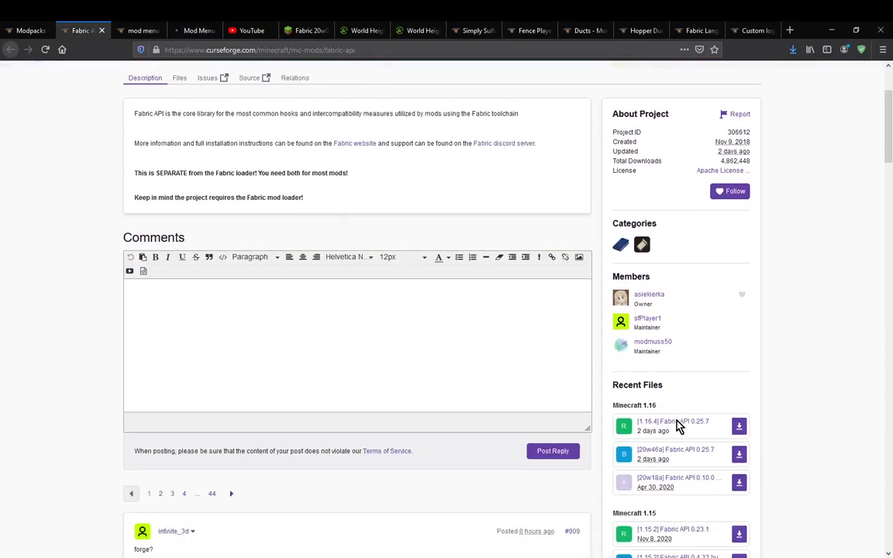
pyautogui.click(738, 424)
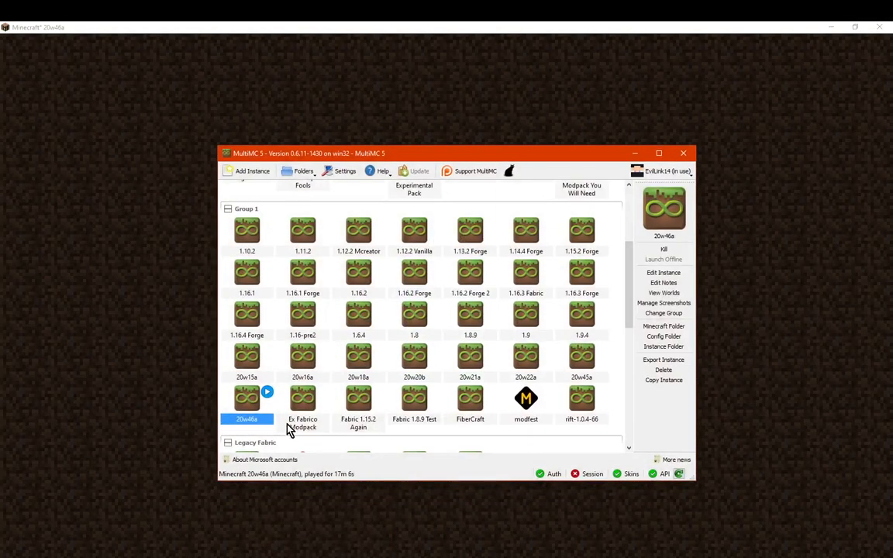
# Create a new MultiMC instance '20w46a 2nd' on snapshot 20w46a.
pyautogui.click(252, 170)
pyautogui.write('20w46a 2nd')
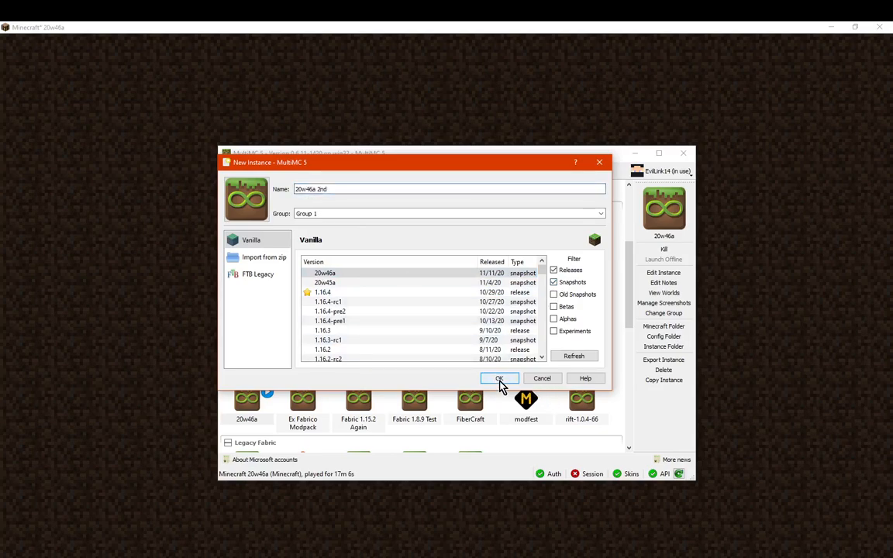
pyautogui.click(499, 378)
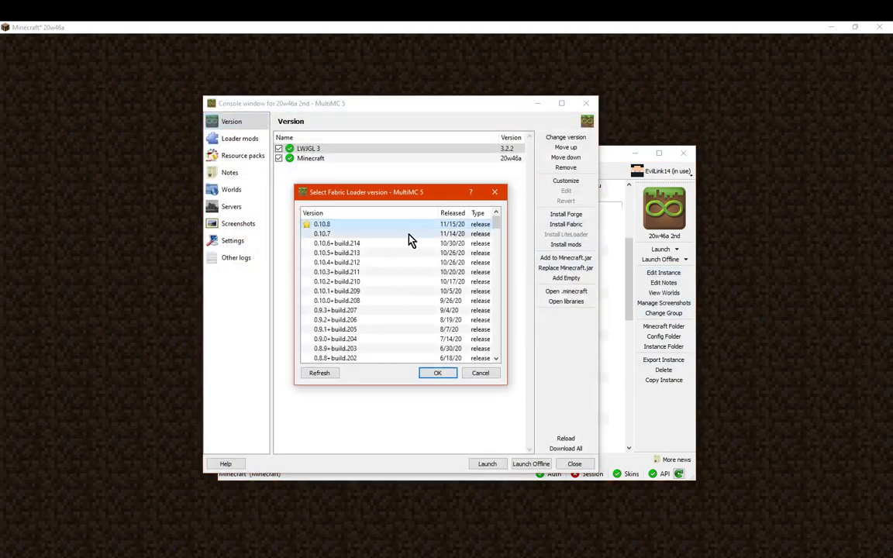
# Install Fabric Loader 0.10.8 on the instance and show its Minecraft folder in Explorer.
pyautogui.click(437, 372)
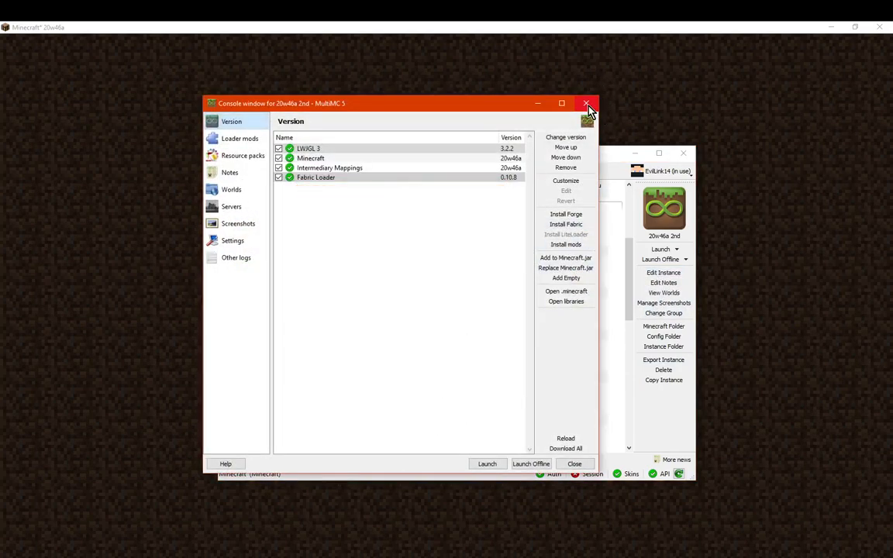
pyautogui.click(586, 103)
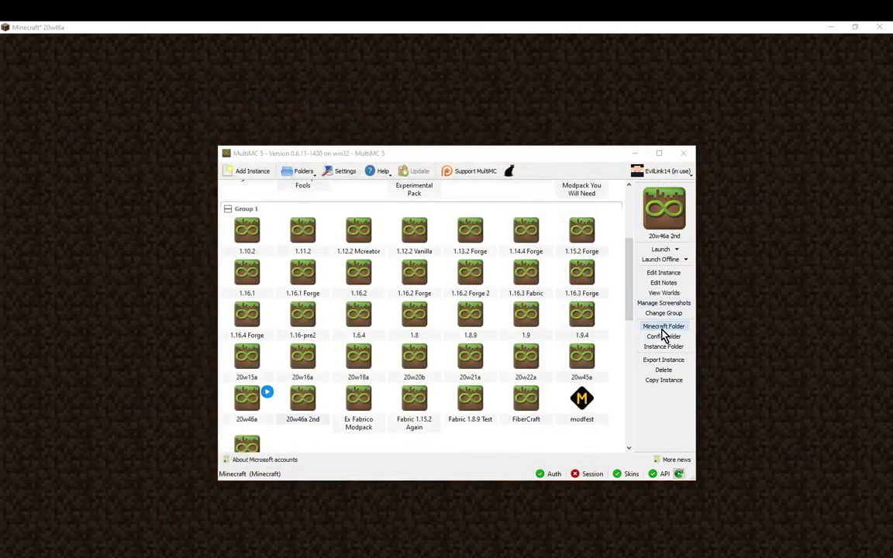
pyautogui.click(663, 326)
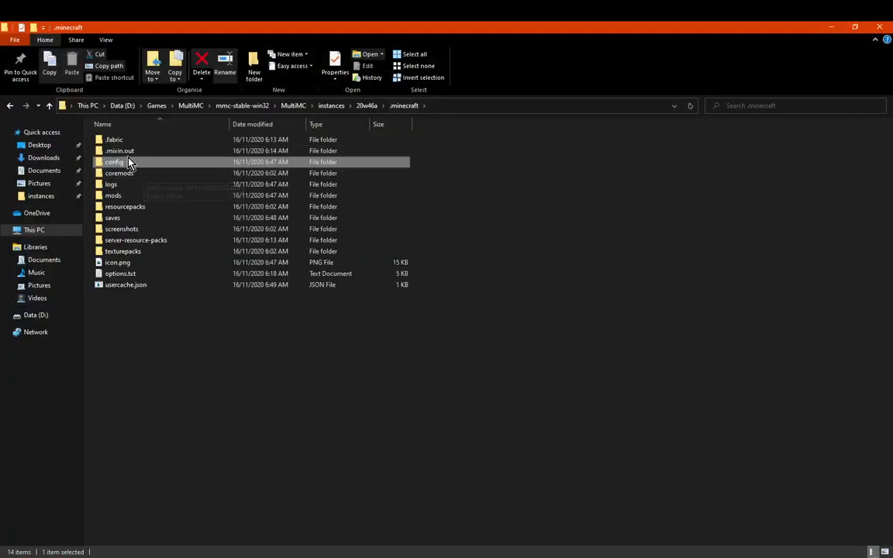
# Enter the config folder inside the instance's .minecraft directory.
pyautogui.doubleClick(113, 195)
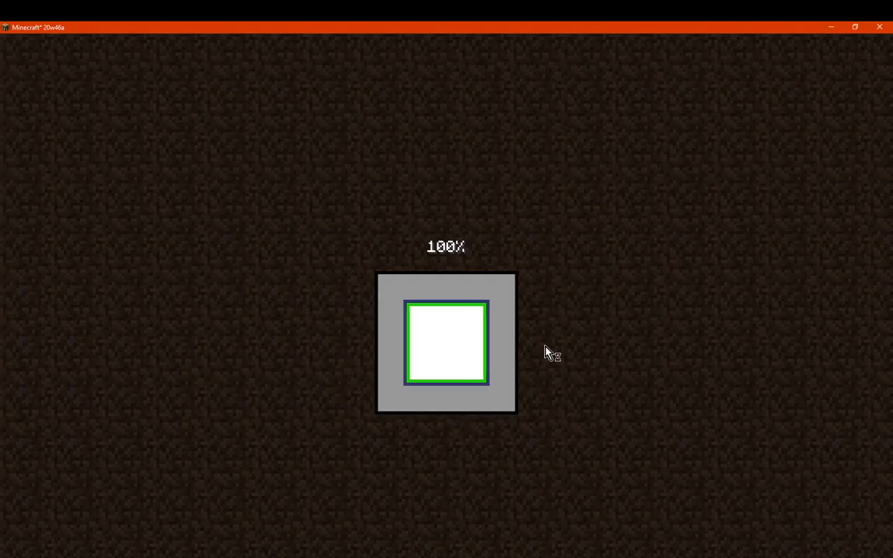
pyautogui.moveTo(462, 341)
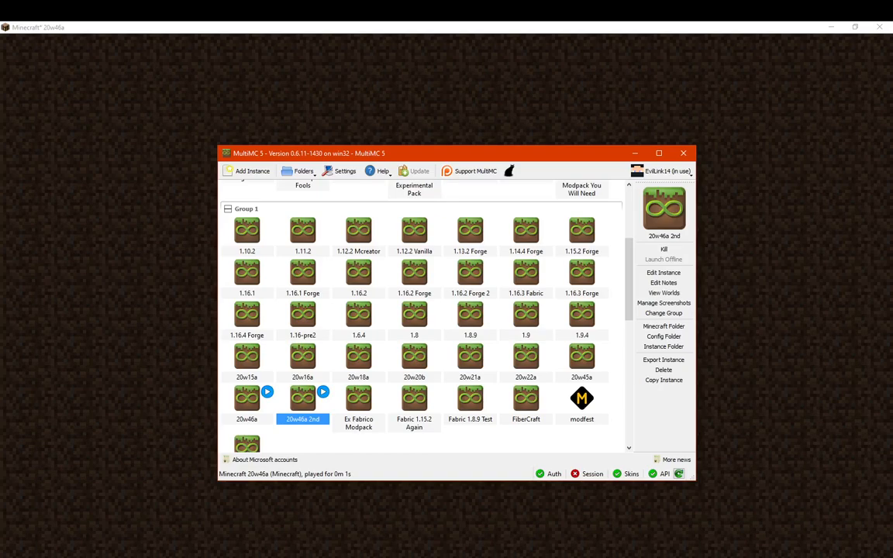
pyautogui.moveTo(626, 329)
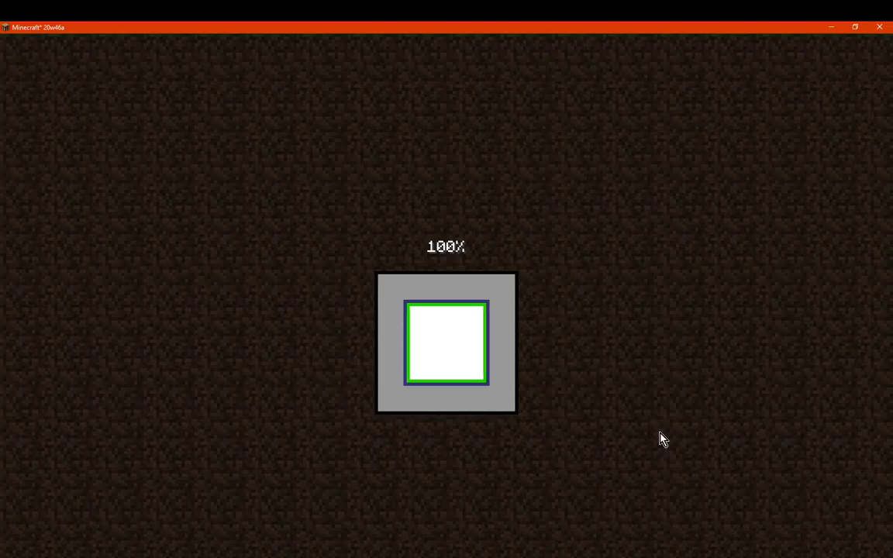
pyautogui.moveTo(321, 549)
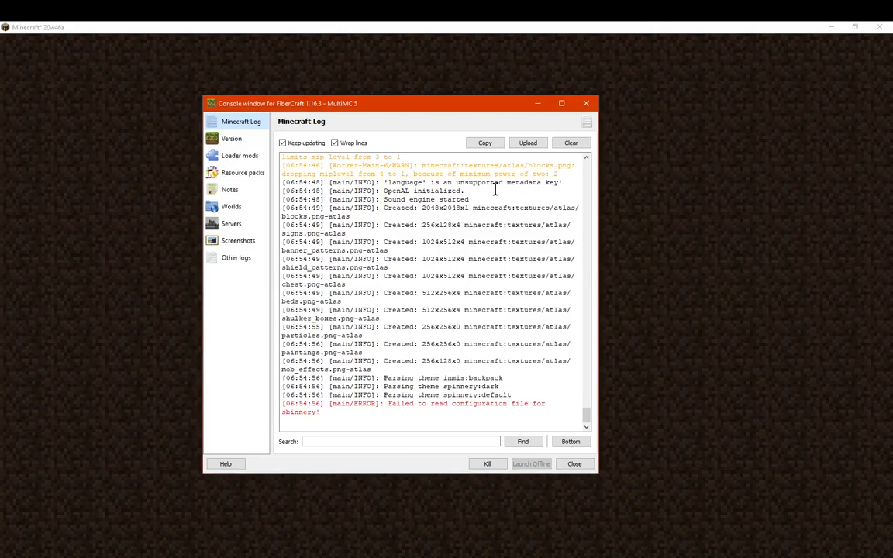
pyautogui.moveTo(355, 416)
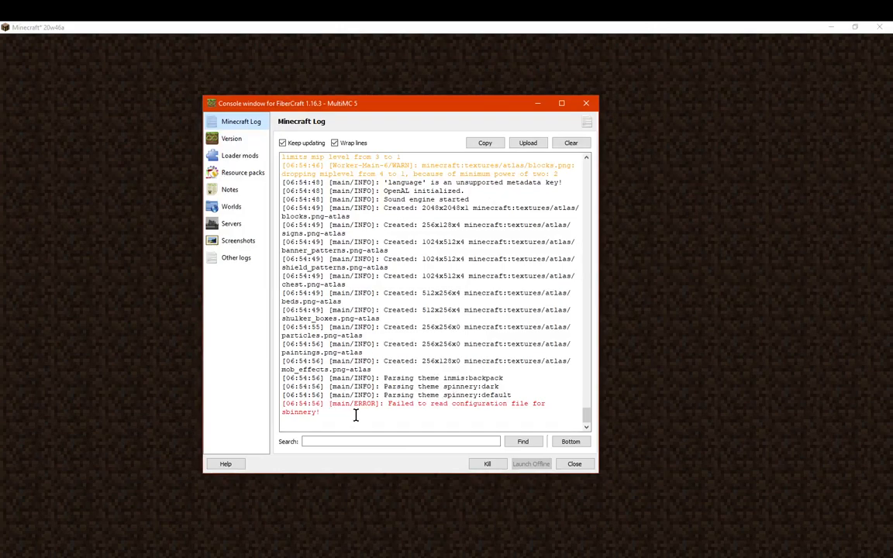
pyautogui.moveTo(494, 140)
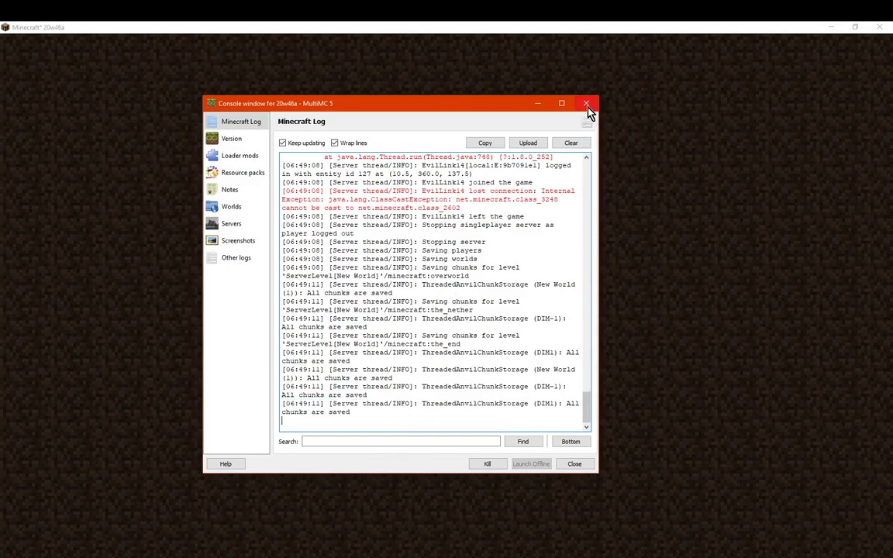
# Kill the hung 20w46a game process and dismiss its console log.
pyautogui.click(586, 103)
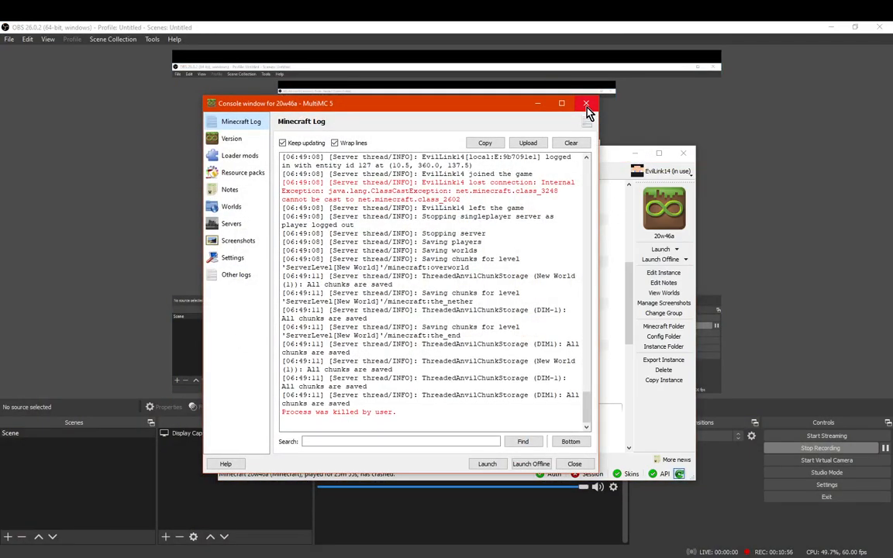
pyautogui.click(586, 103)
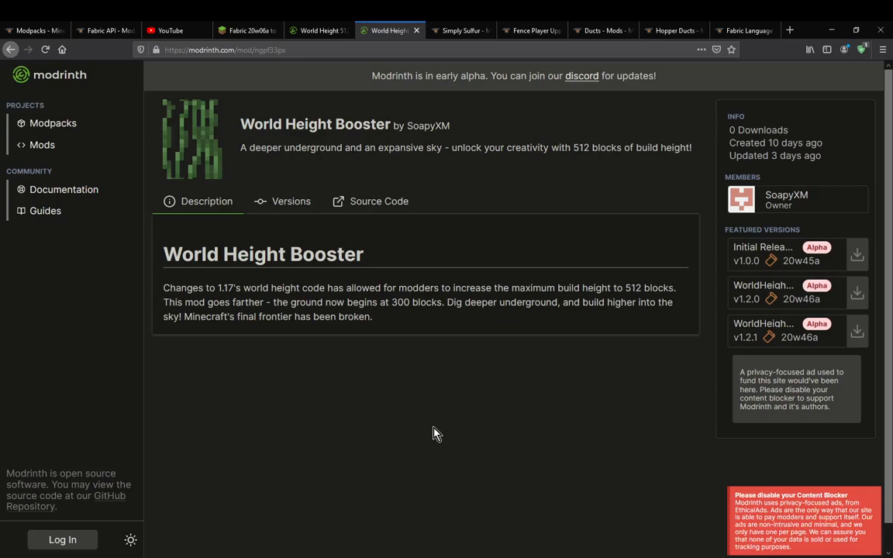
pyautogui.moveTo(412, 302)
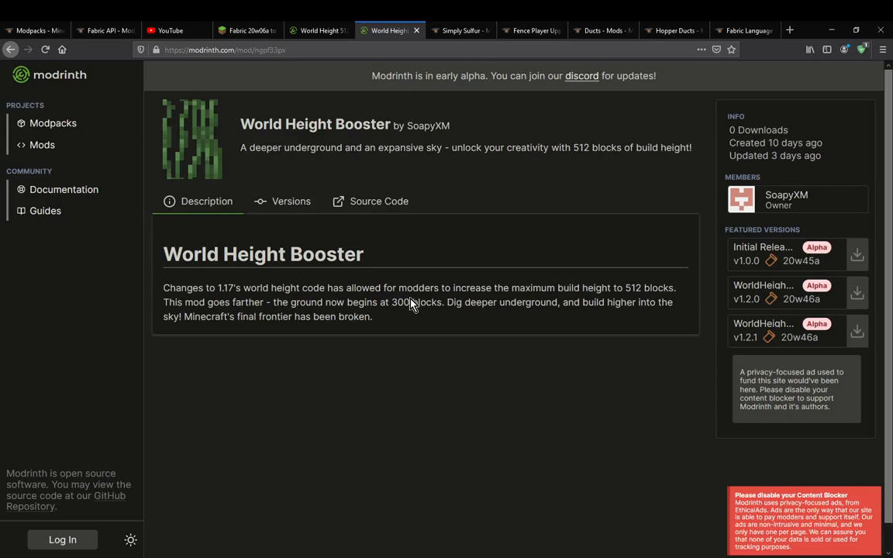
pyautogui.moveTo(276, 302); pyautogui.dragTo(443, 302)
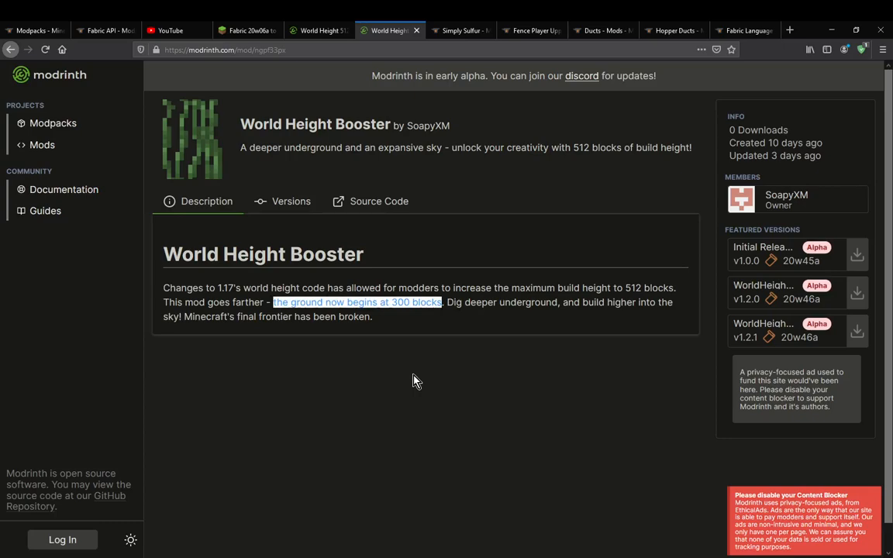
pyautogui.moveTo(434, 366)
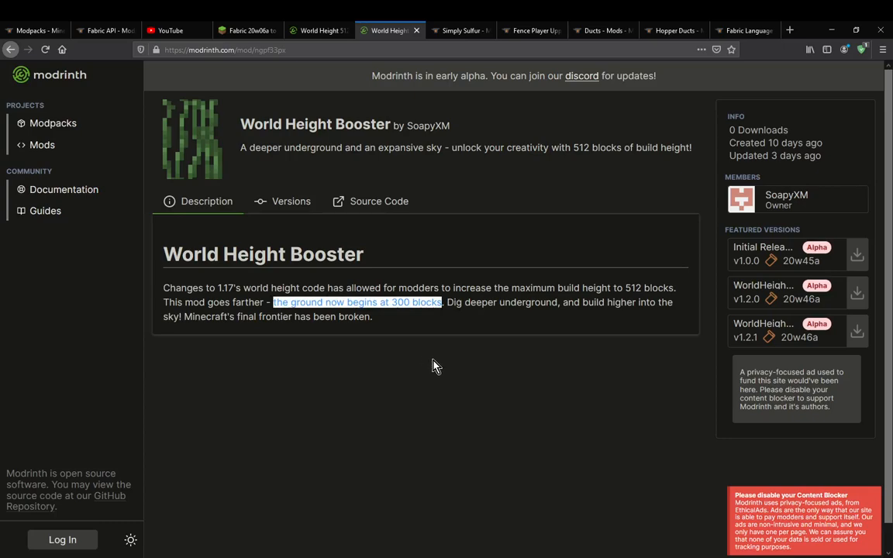
pyautogui.moveTo(488, 397)
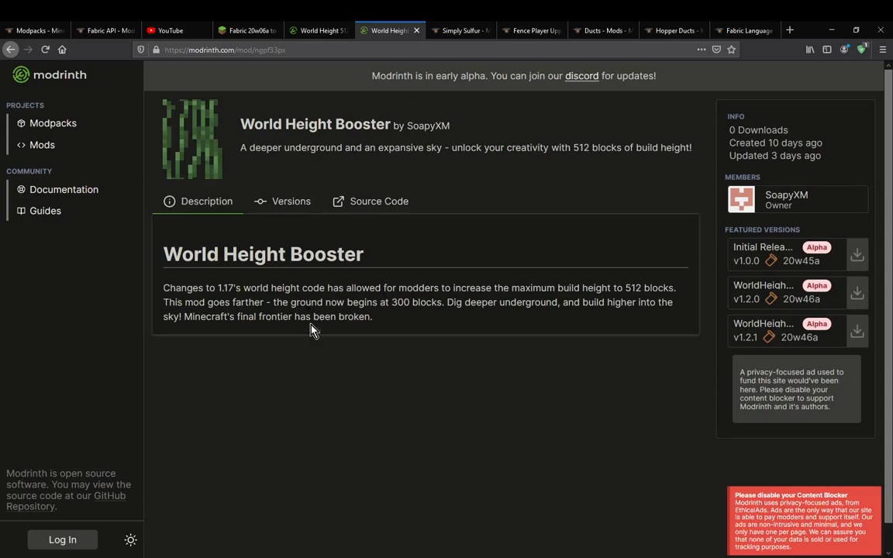
pyautogui.moveTo(402, 326)
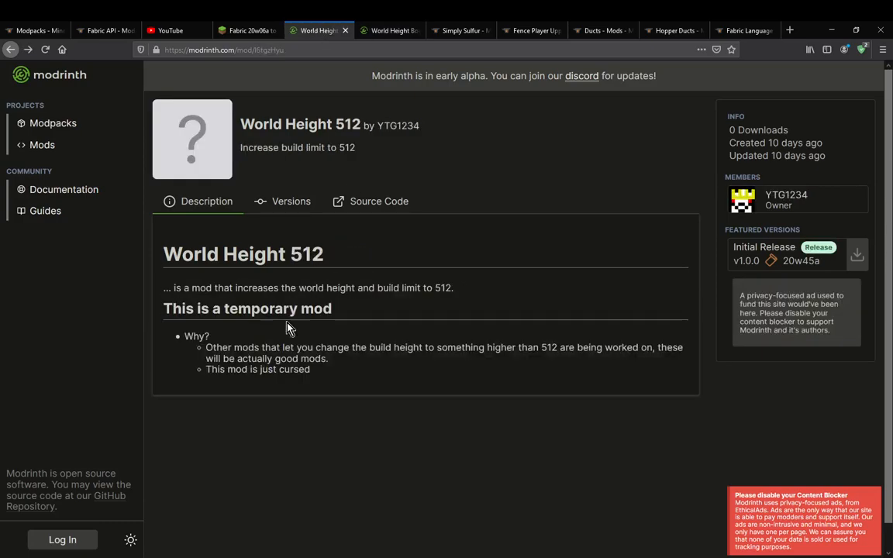
pyautogui.moveTo(347, 382)
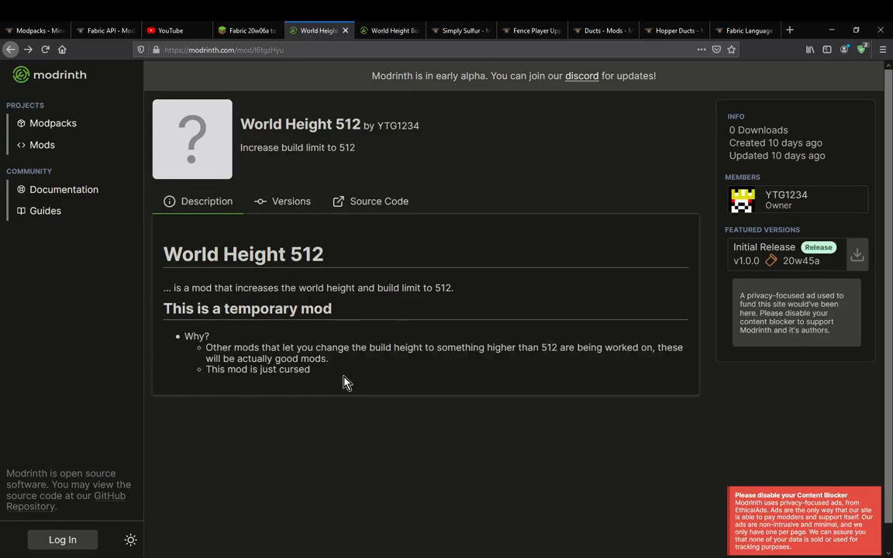
pyautogui.click(389, 31)
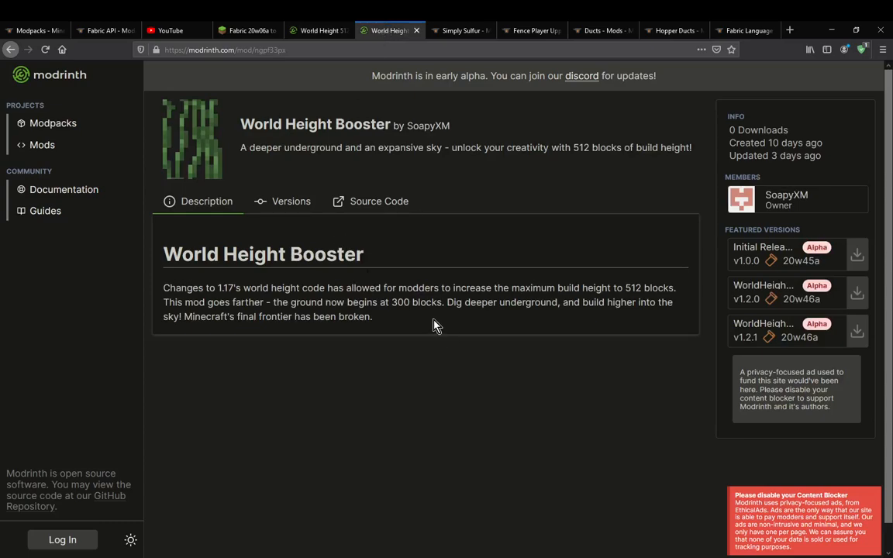